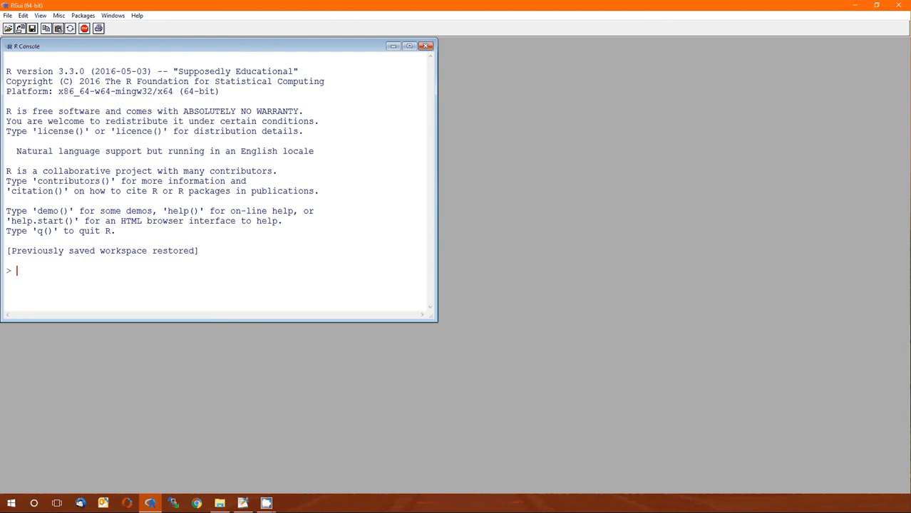
- Create a new R script and tile it vertically beside the R Console
left_click(8, 15)
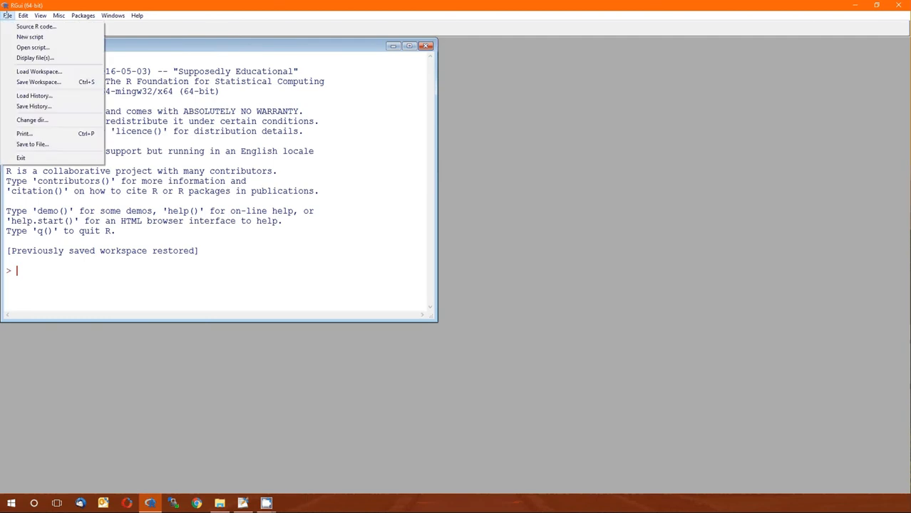
left_click(29, 36)
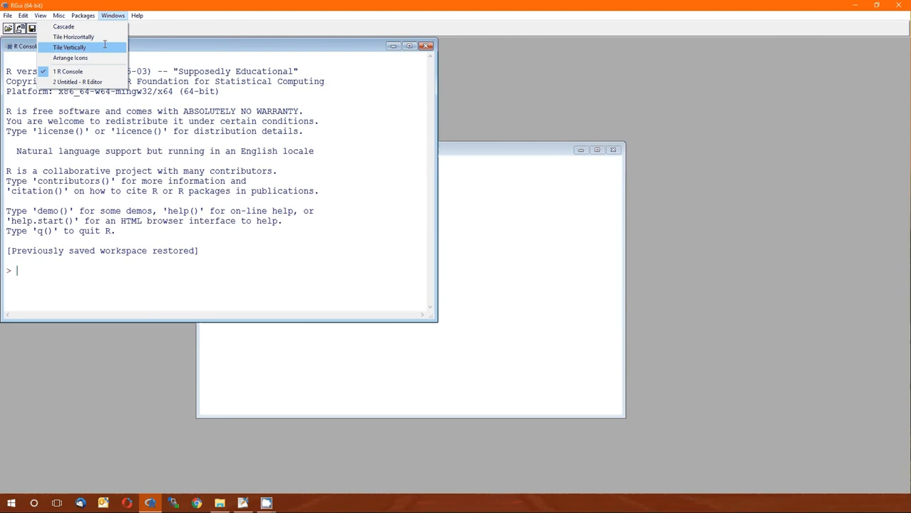
left_click(69, 47)
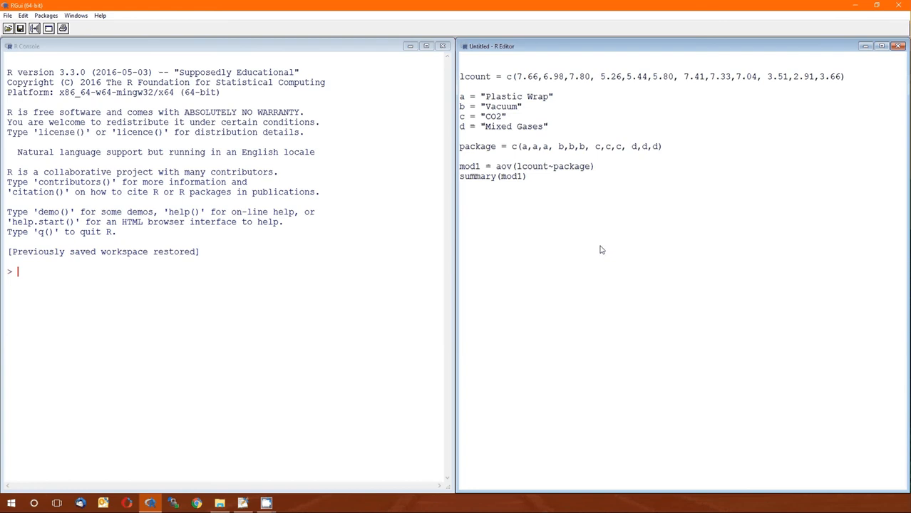
mouse_move(852, 81)
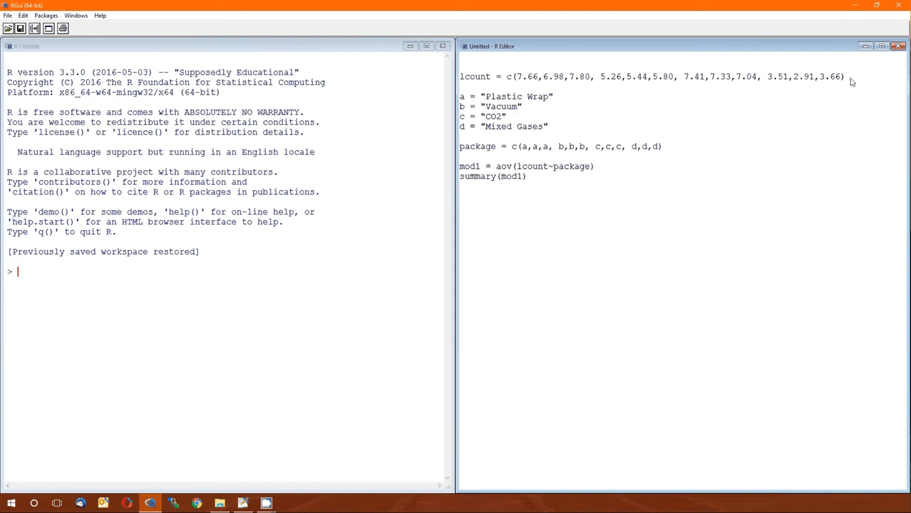
- Run the lcount data and package definition lines, then select the aov model line
triple_click(642, 76)
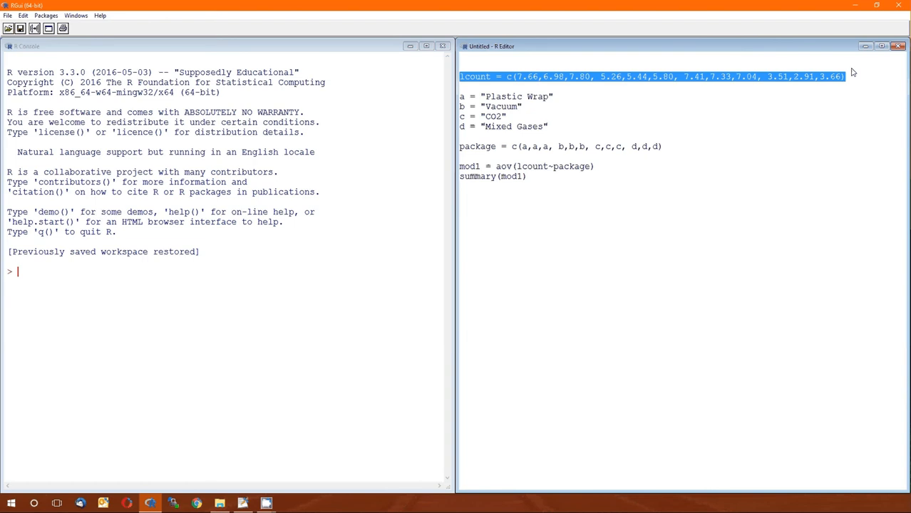
mouse_move(675, 147)
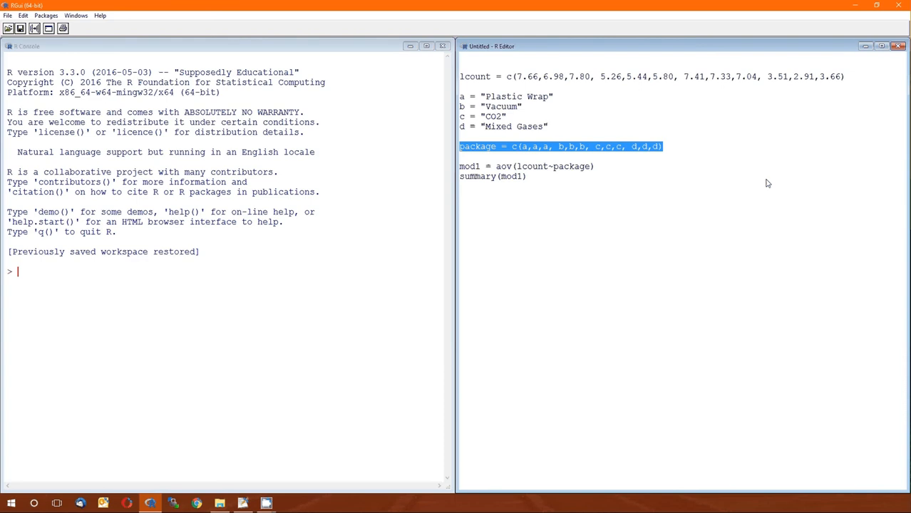
mouse_move(676, 160)
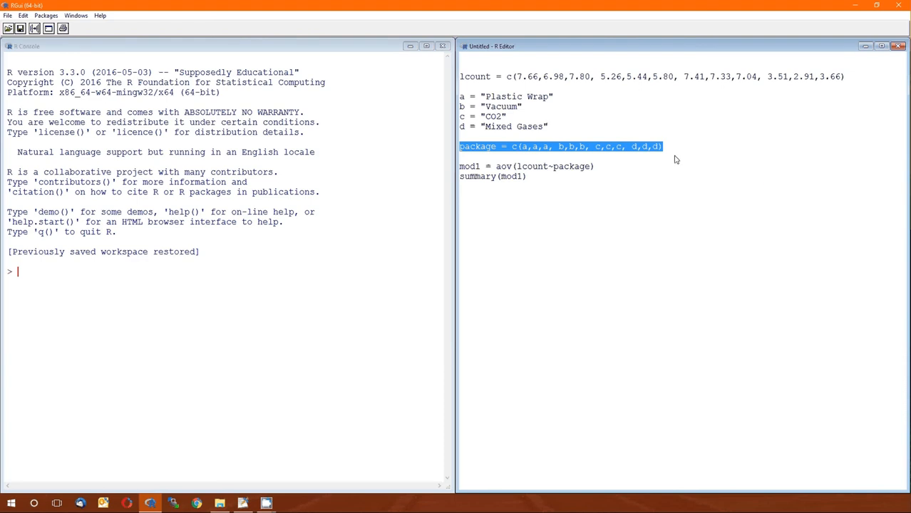
left_click(524, 157)
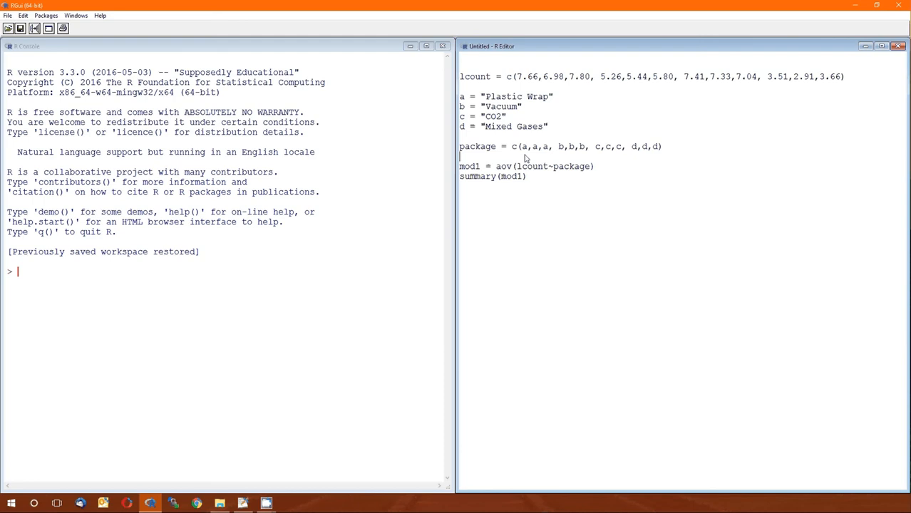
double_click(525, 146)
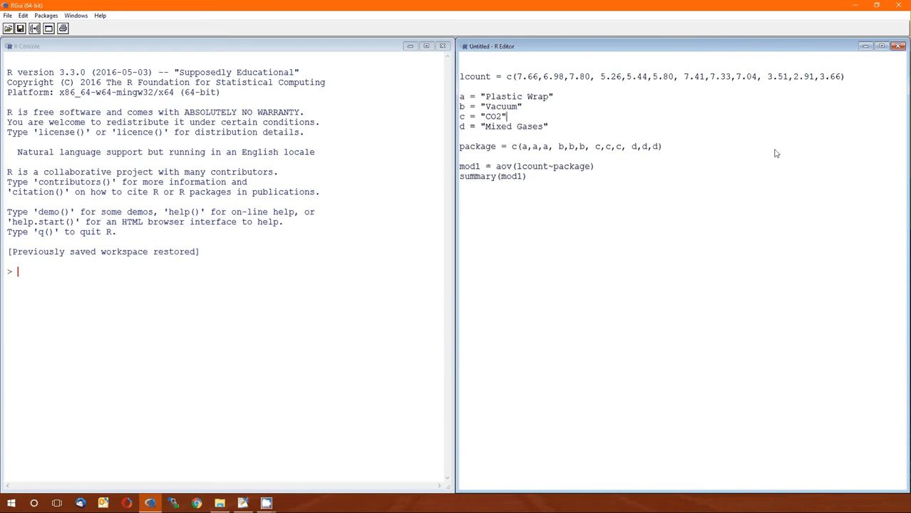
left_click_drag(461, 76, 661, 146)
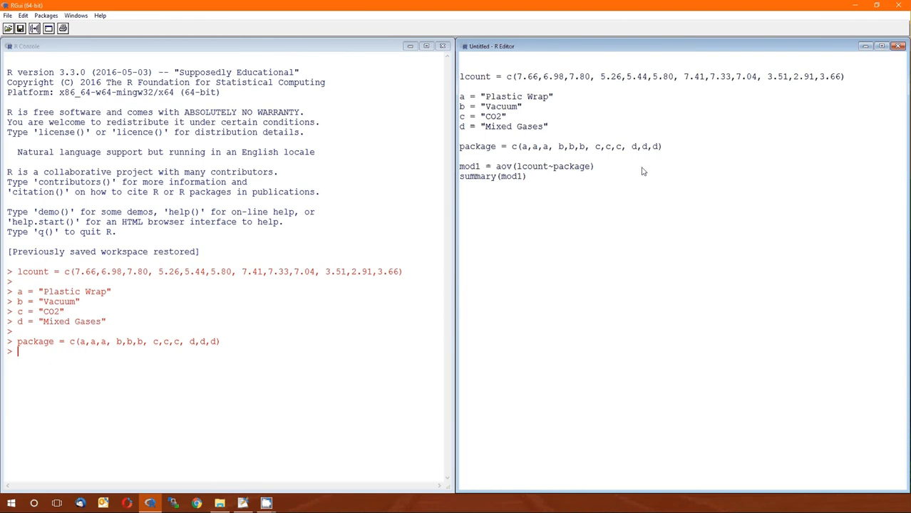
key("Return")
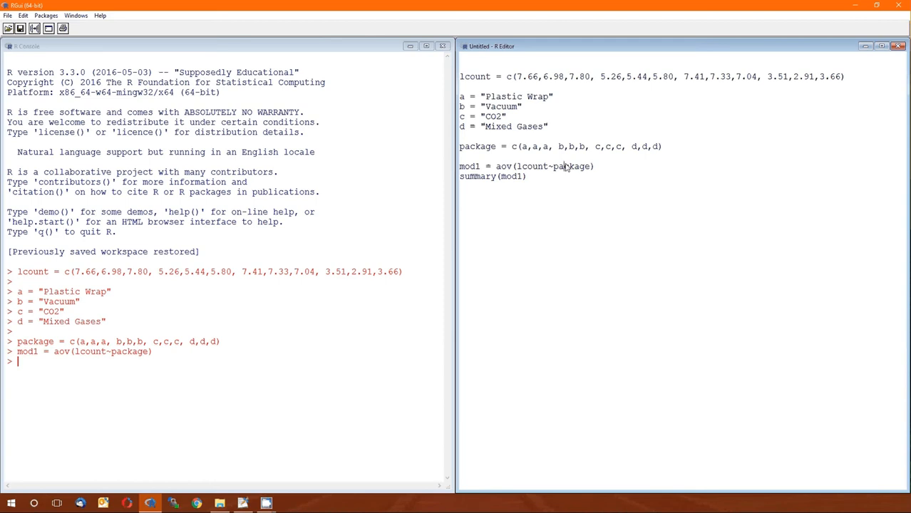
double_click(571, 167)
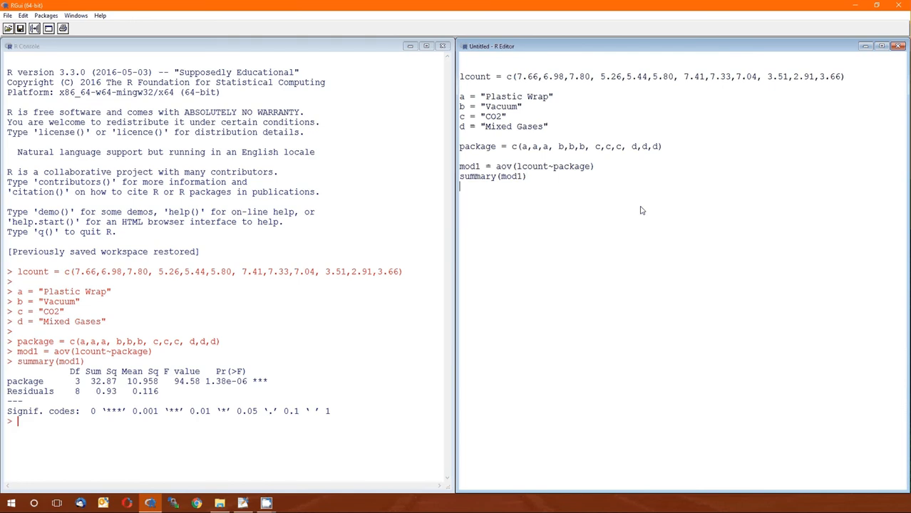
mouse_move(230, 397)
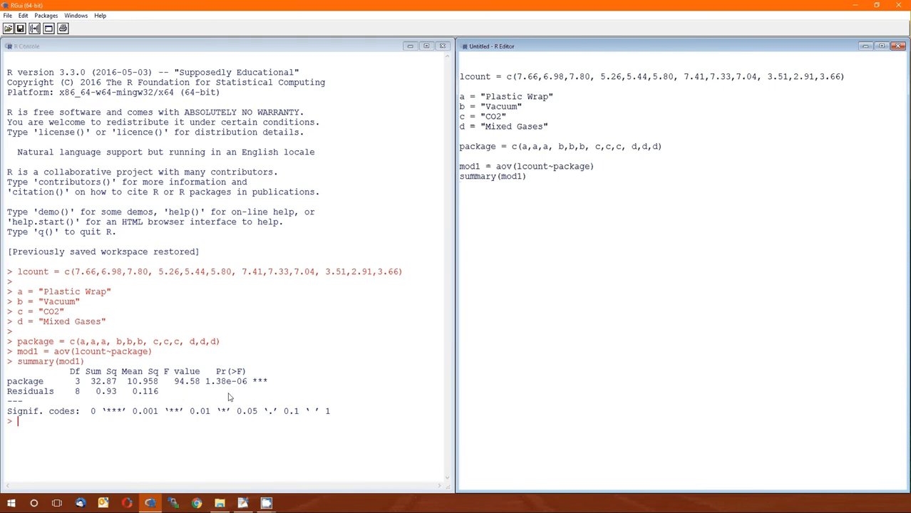
mouse_move(234, 406)
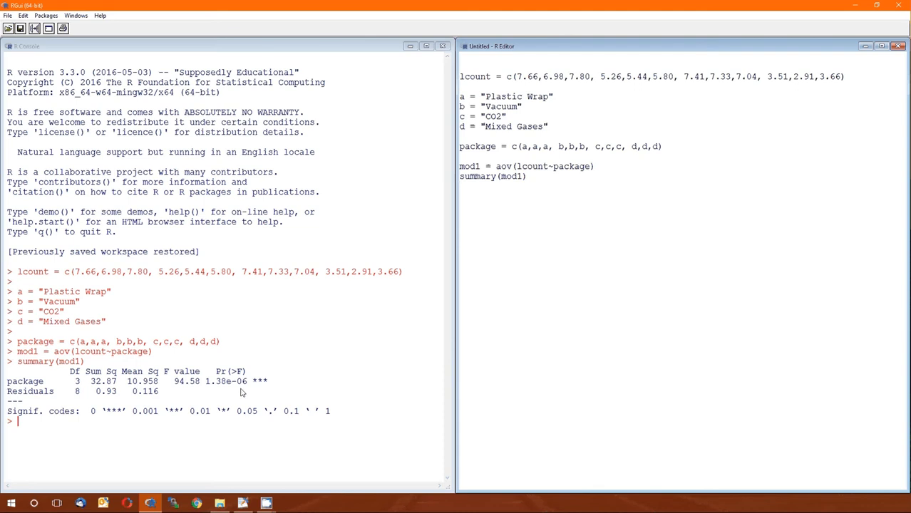
mouse_move(37, 395)
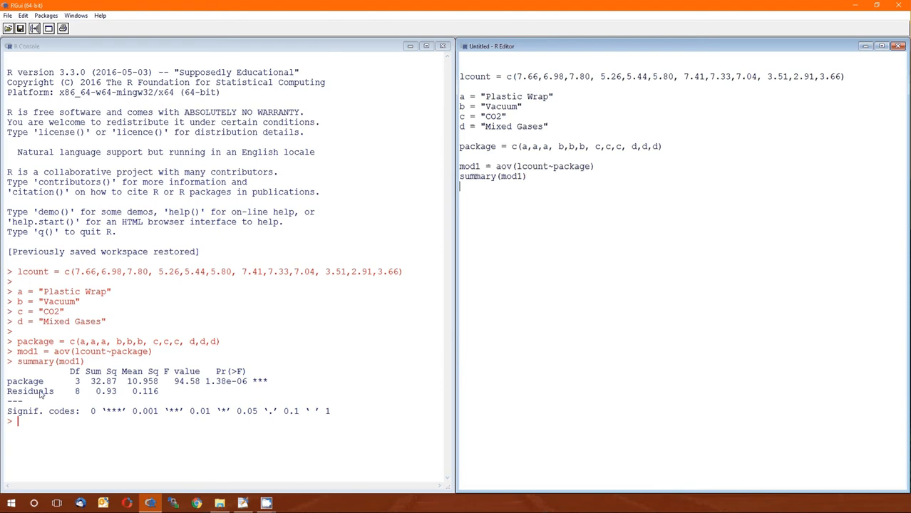
mouse_move(547, 217)
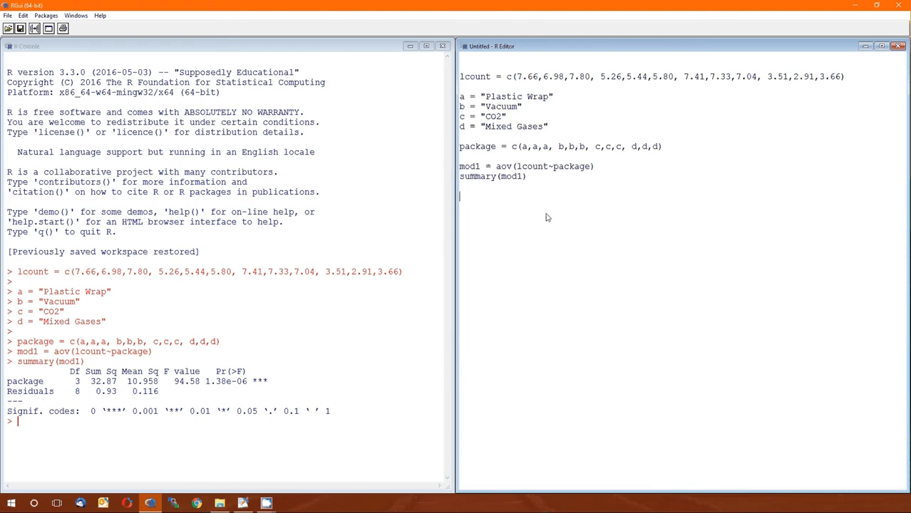
- Add a '### Test Normality' comment and the line e = residuals(mod1)
type("### te")
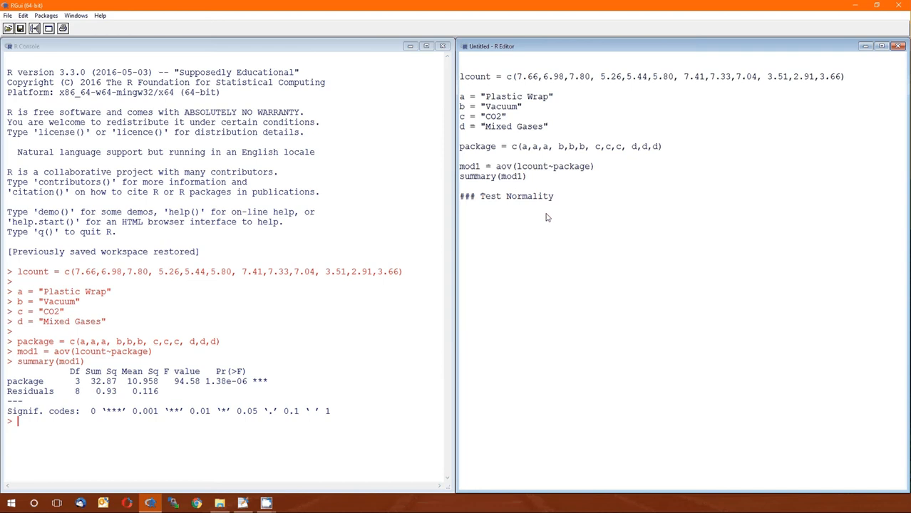
left_click(461, 217)
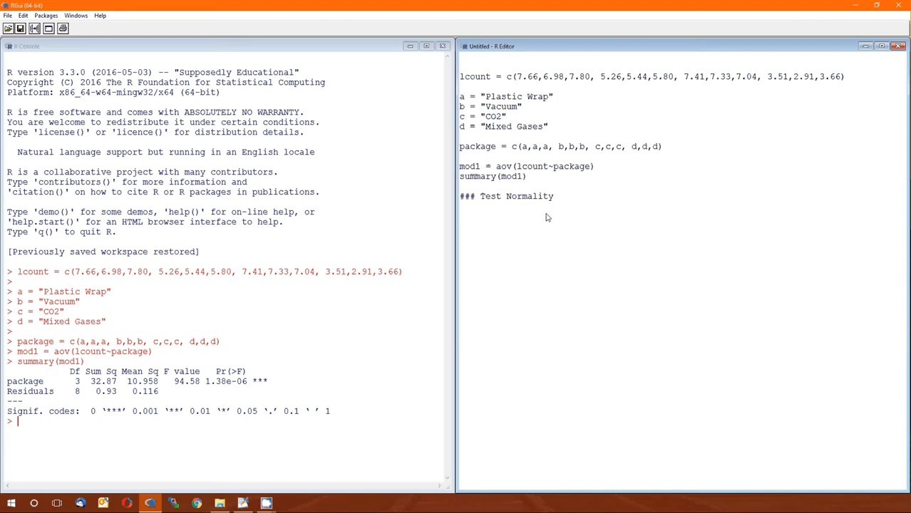
type("e")
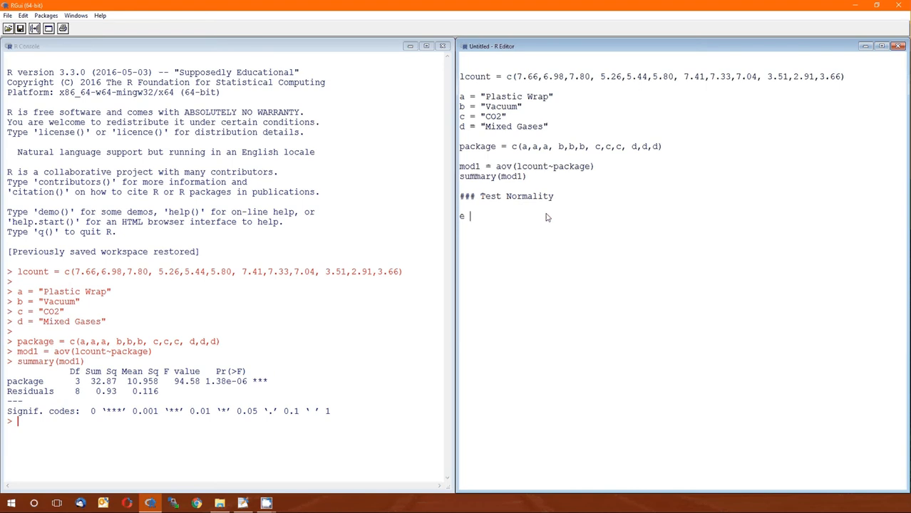
type("=")
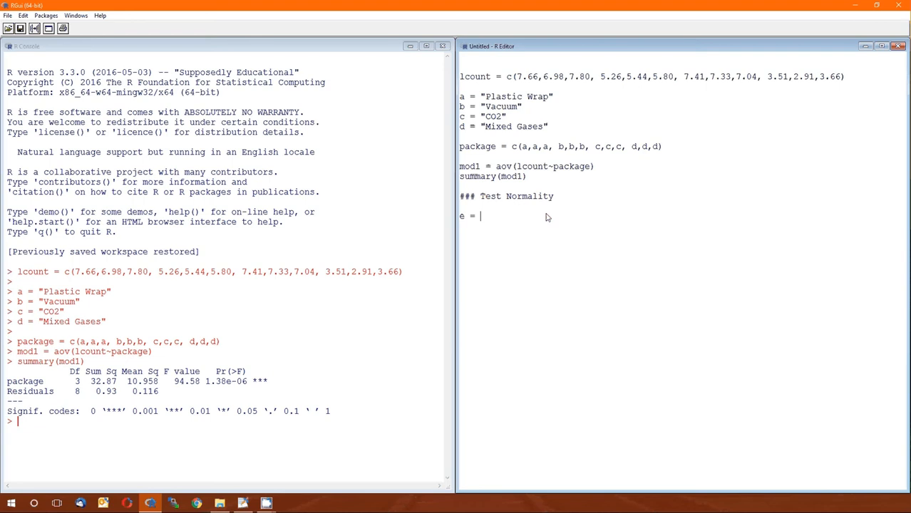
type("residua")
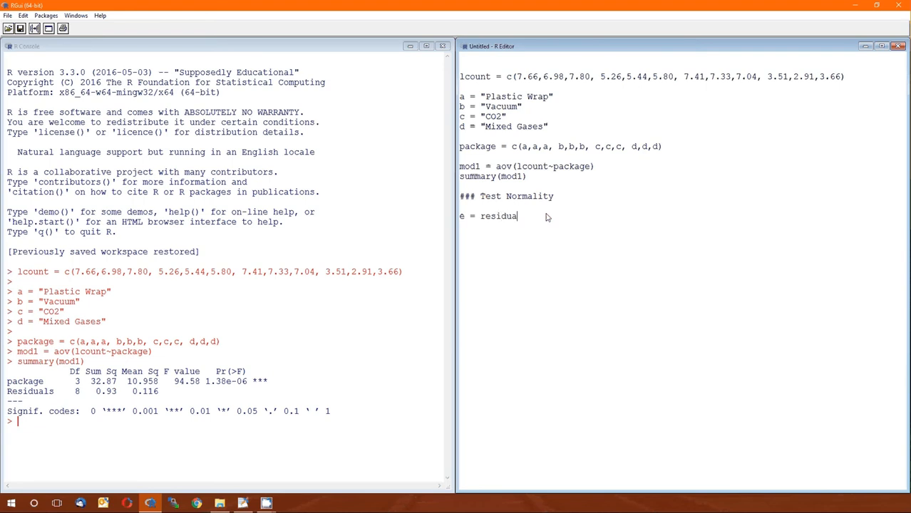
type("ls(")
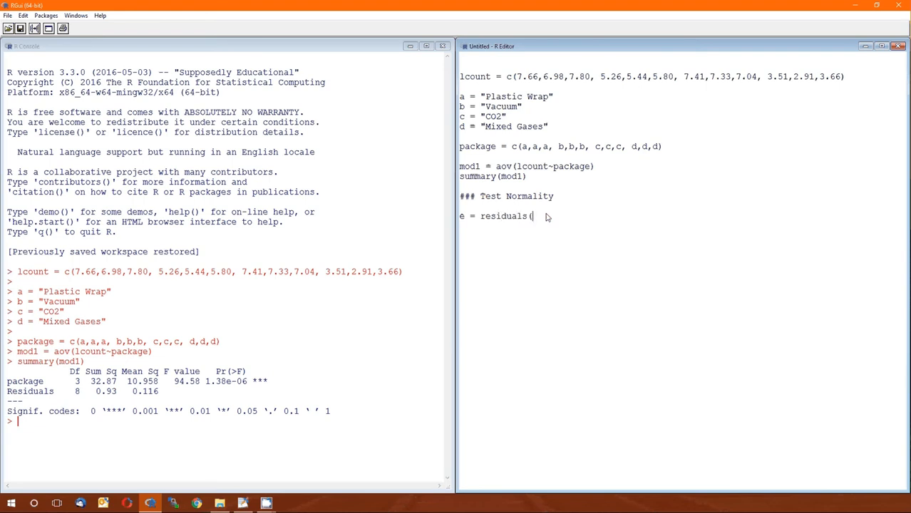
type("mod1)")
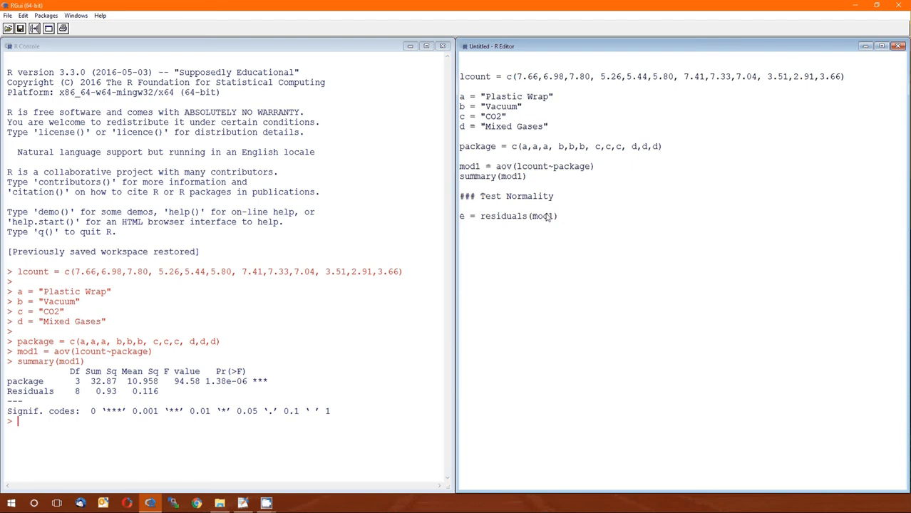
left_click(561, 216)
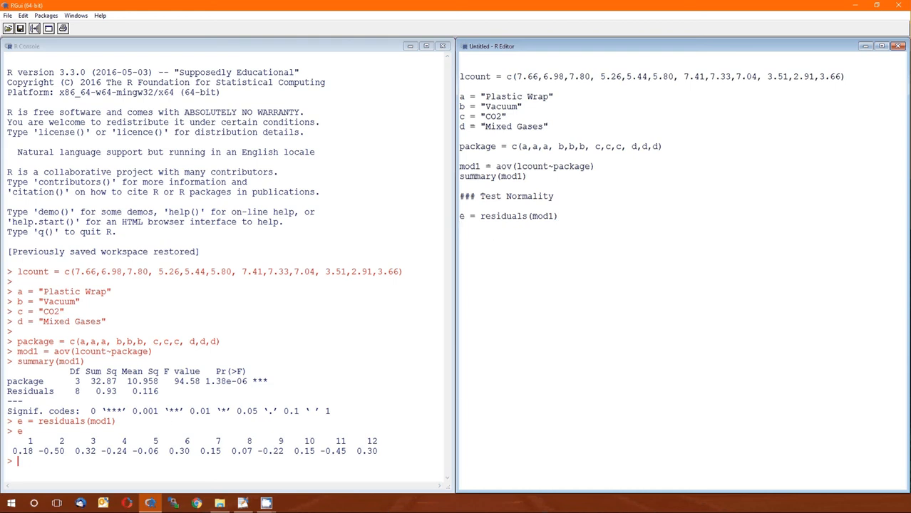
- Add hist(e) to the script and run it to draw the residuals histogram
type("hist(e)")
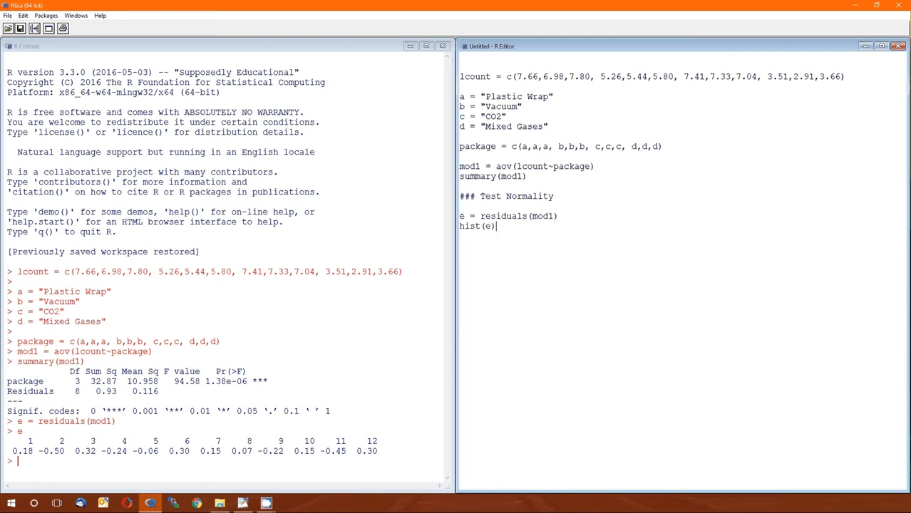
key("Return")
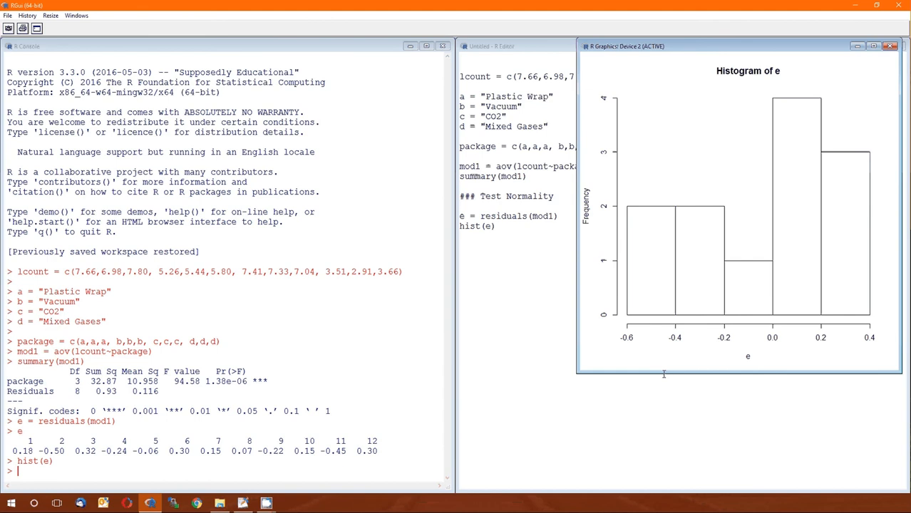
mouse_move(669, 371)
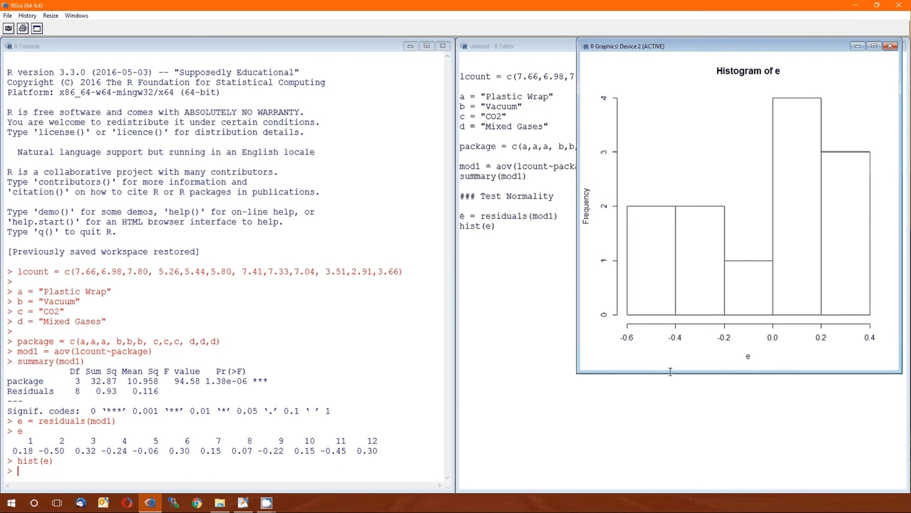
mouse_move(685, 354)
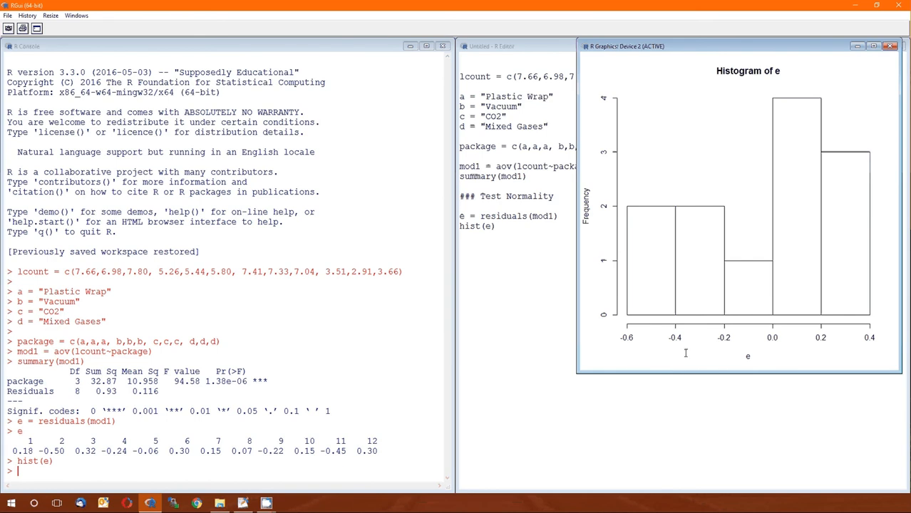
mouse_move(648, 306)
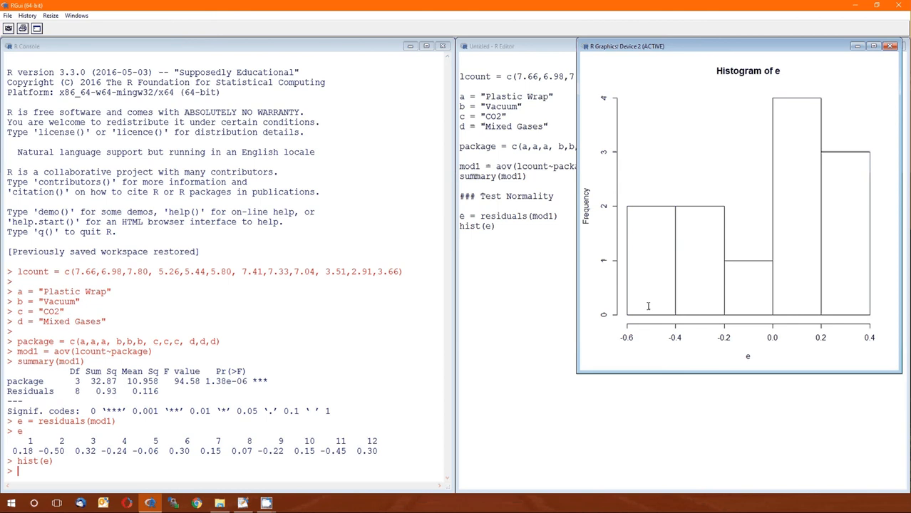
mouse_move(799, 239)
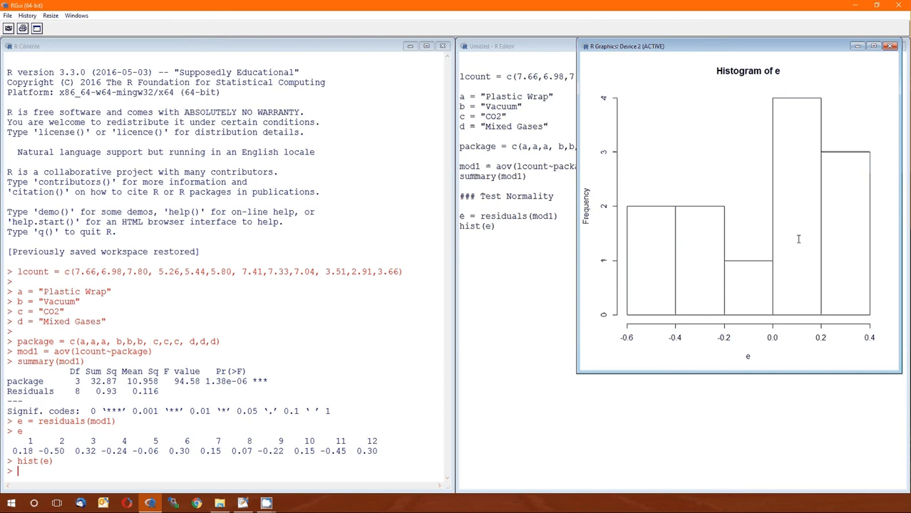
mouse_move(830, 259)
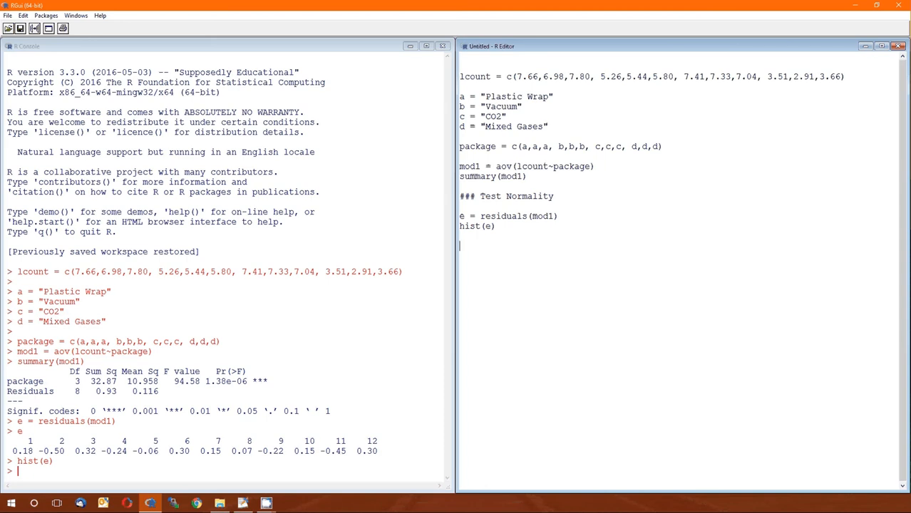
- Run shapiro.test(e) from the script, giving W = 0.89421, p = 0.1336
type("s")
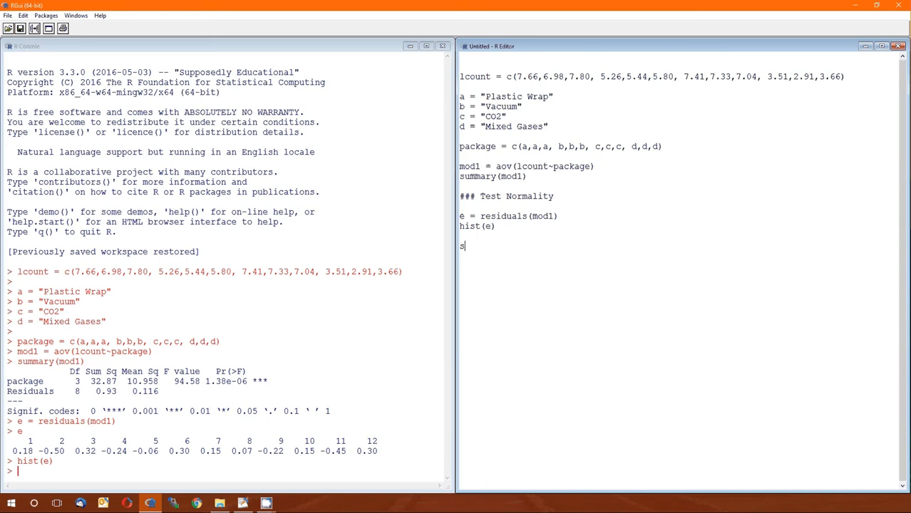
type("hapiro.t")
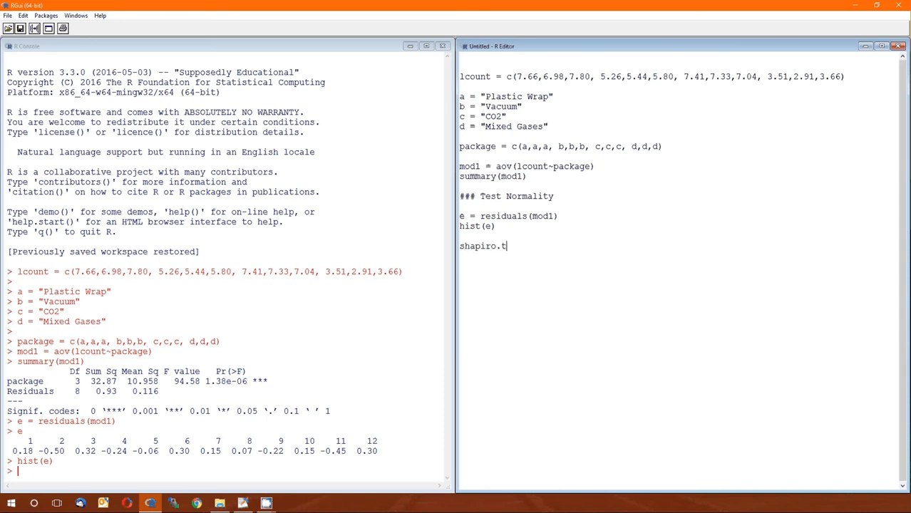
type("est(")
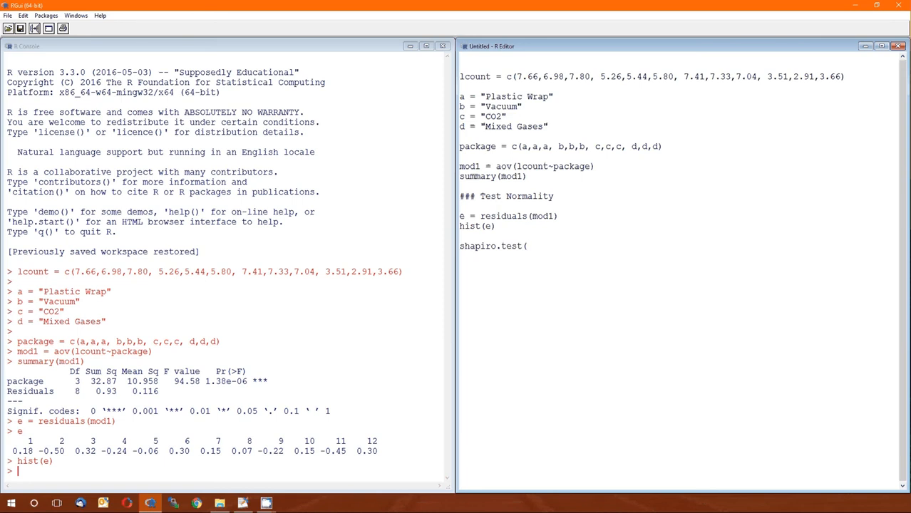
type("e)")
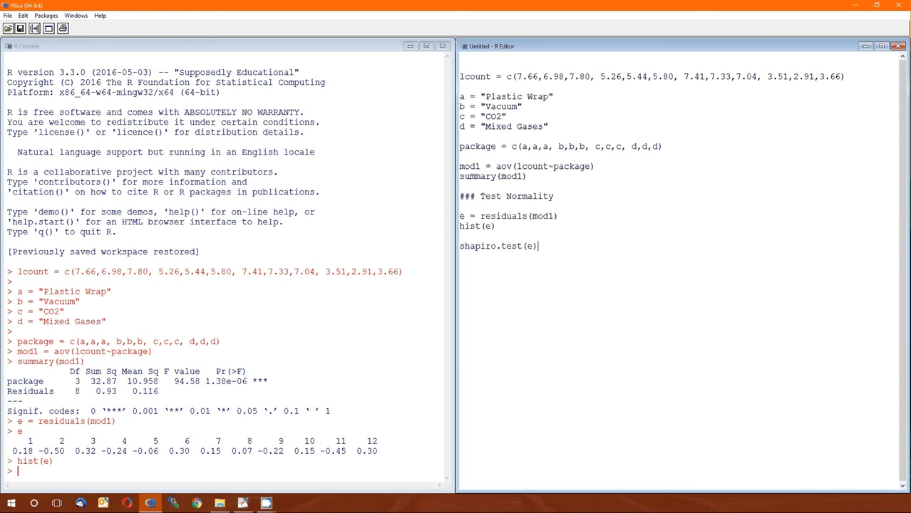
key("Return")
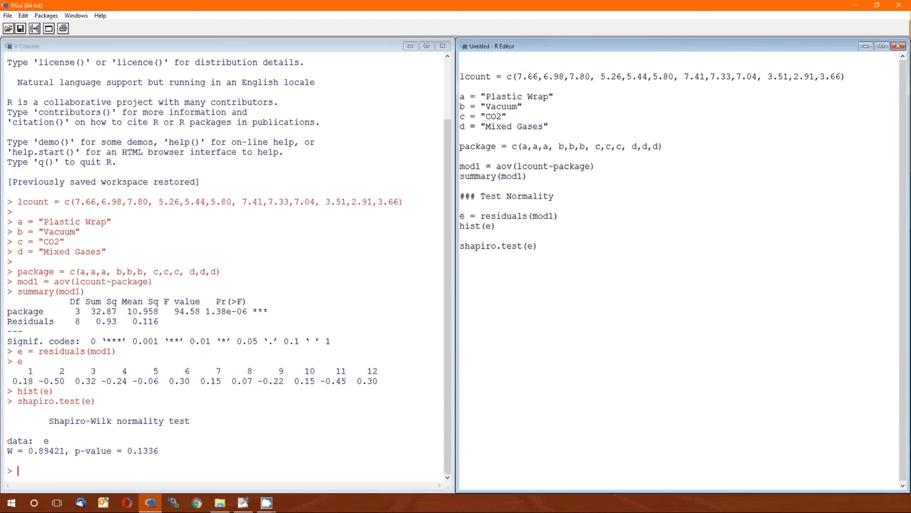
mouse_move(450, 452)
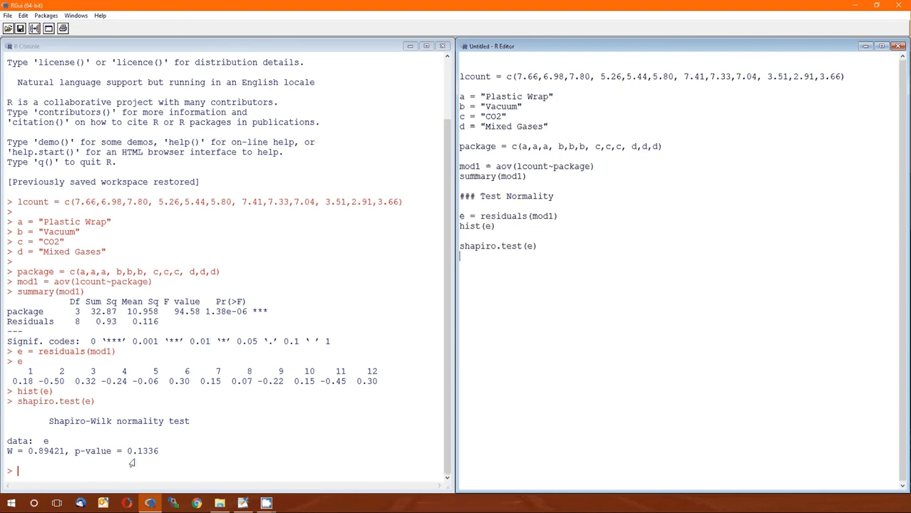
mouse_move(547, 277)
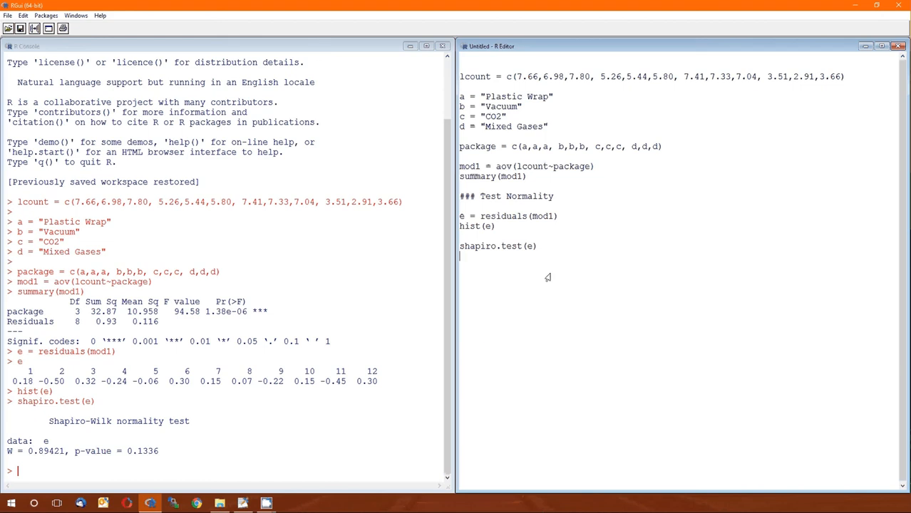
mouse_move(206, 458)
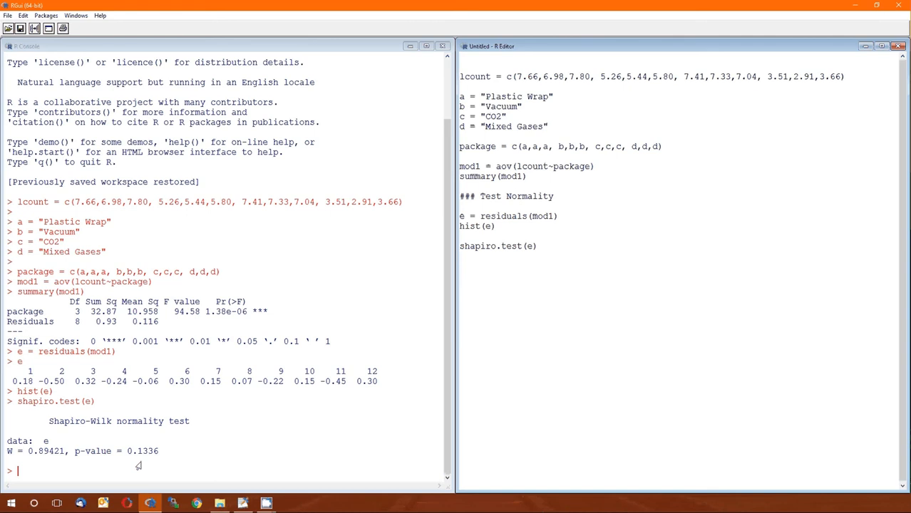
left_click(461, 257)
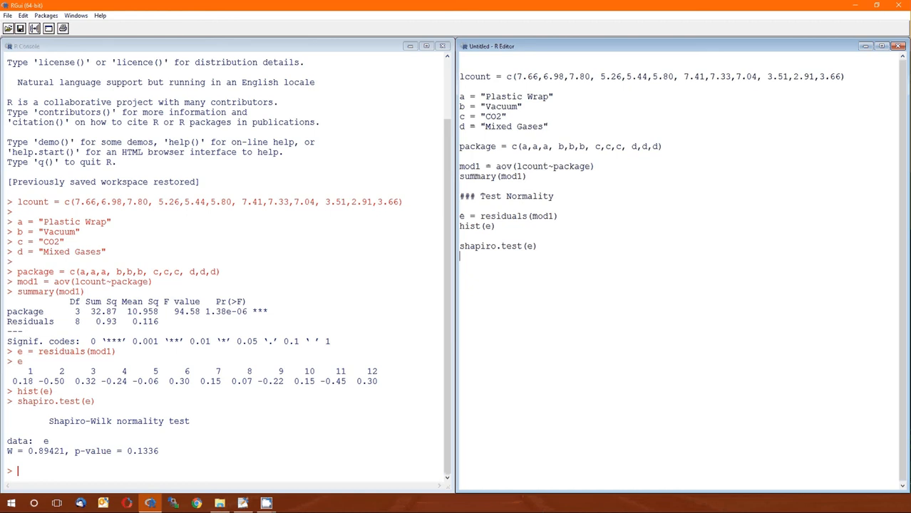
- Add a '### Homoskedasticity' comment heading to the script
type("#")
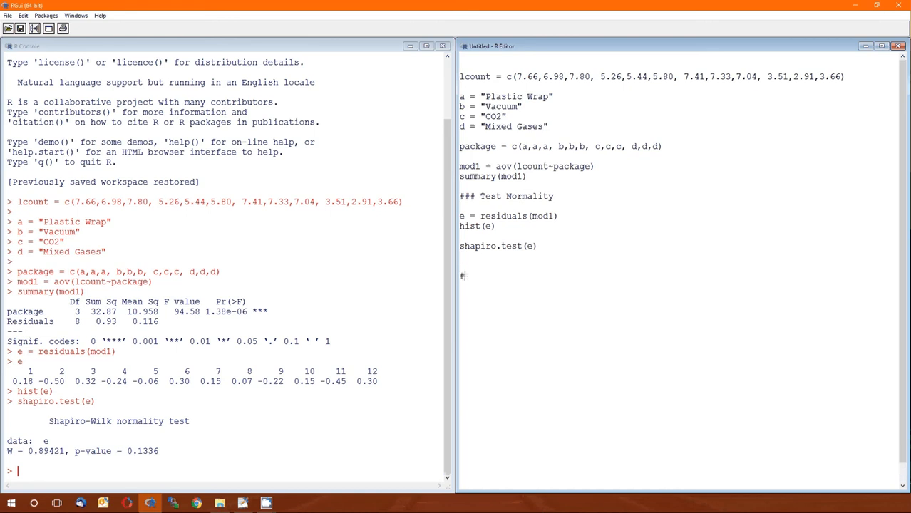
type("## Homo")
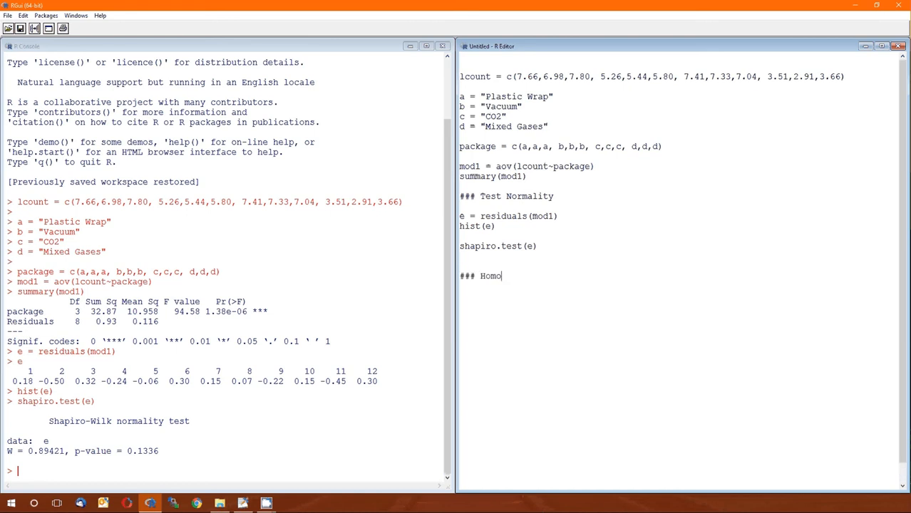
type("skedasti")
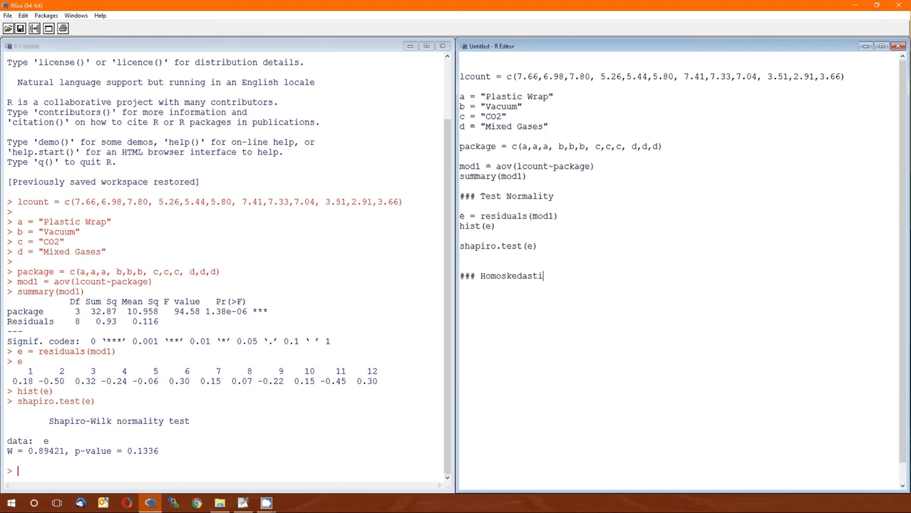
type("city")
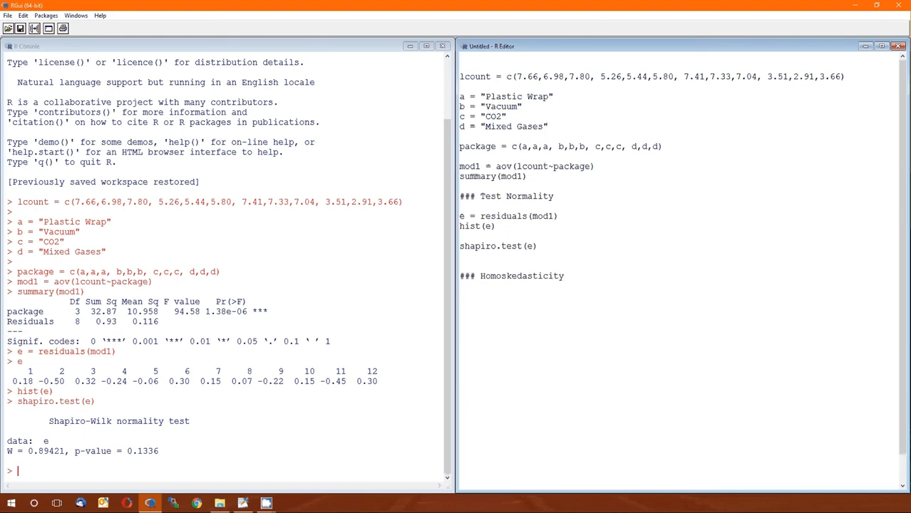
left_click(460, 296)
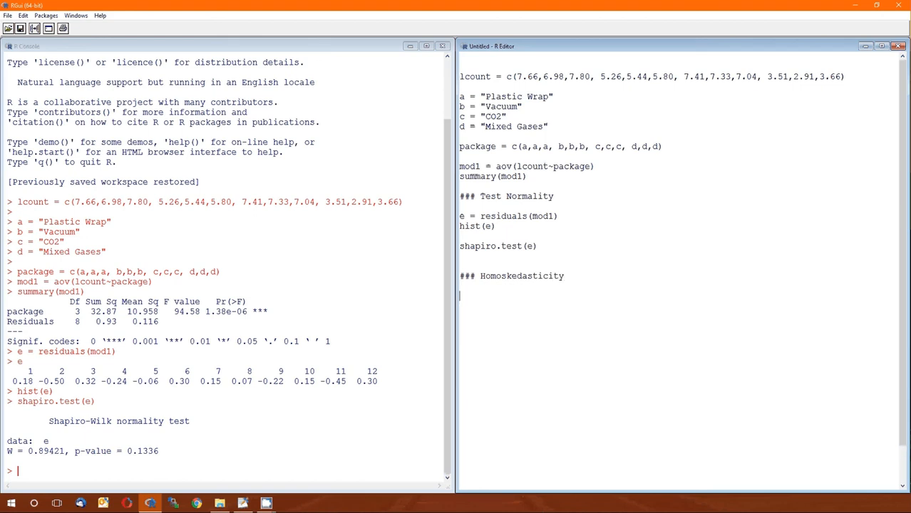
- Enter leveneTest(lcount,package) and run it, which reports the function is missing
type("1")
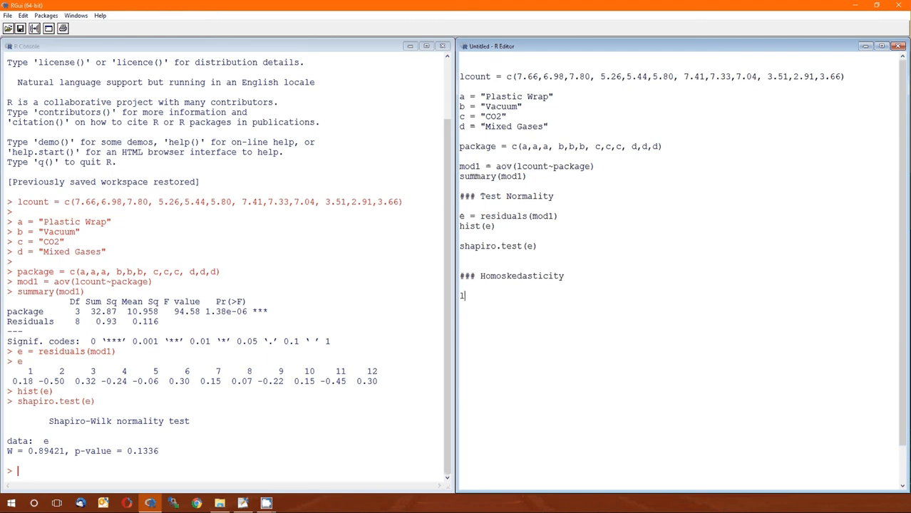
type("levene")
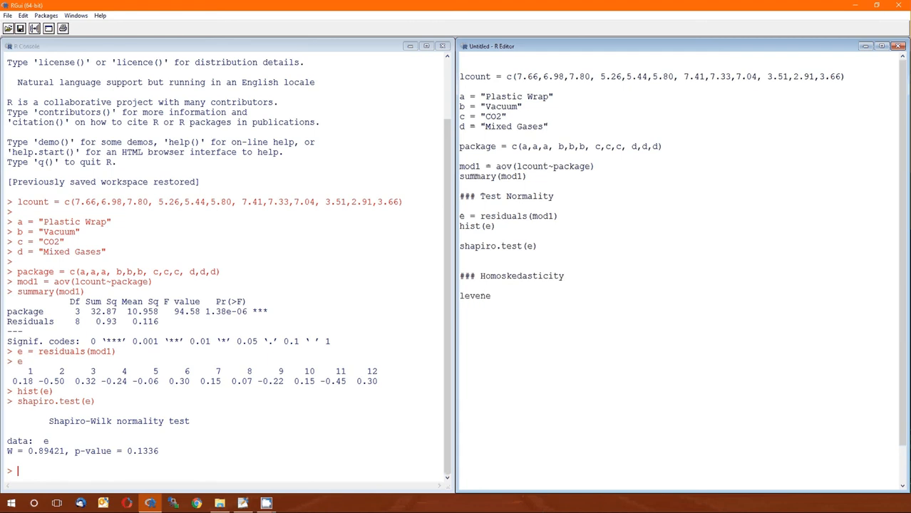
type("Test")
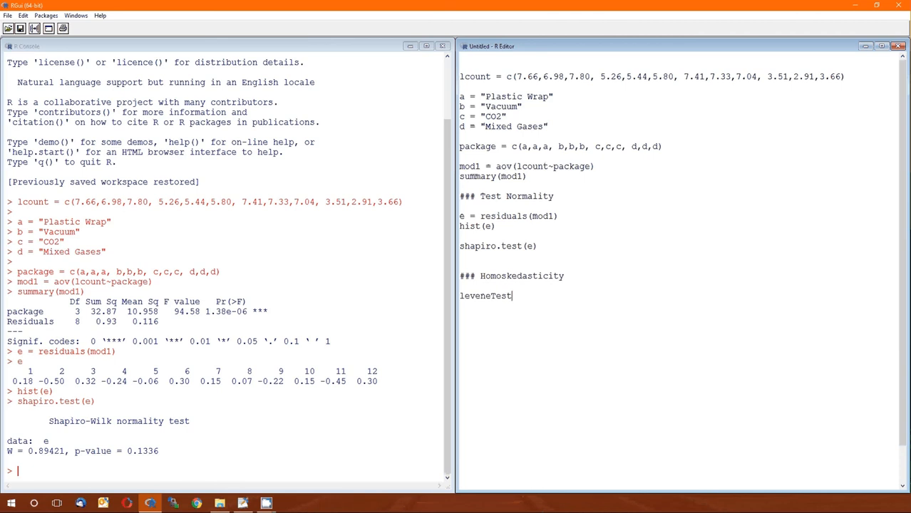
type("(")
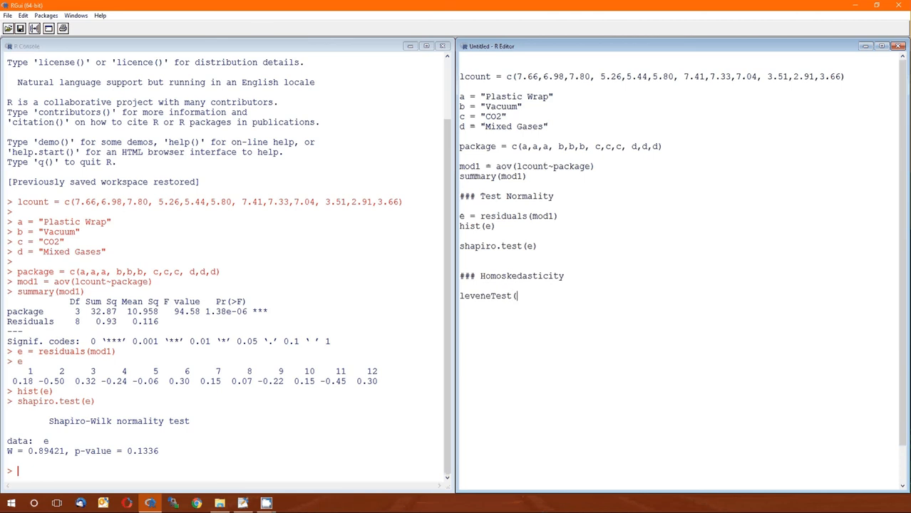
mouse_move(506, 156)
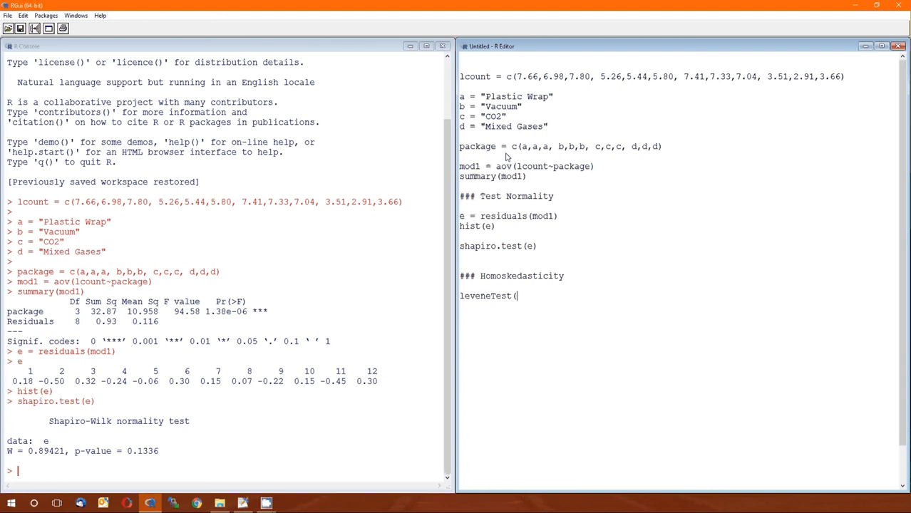
double_click(572, 167)
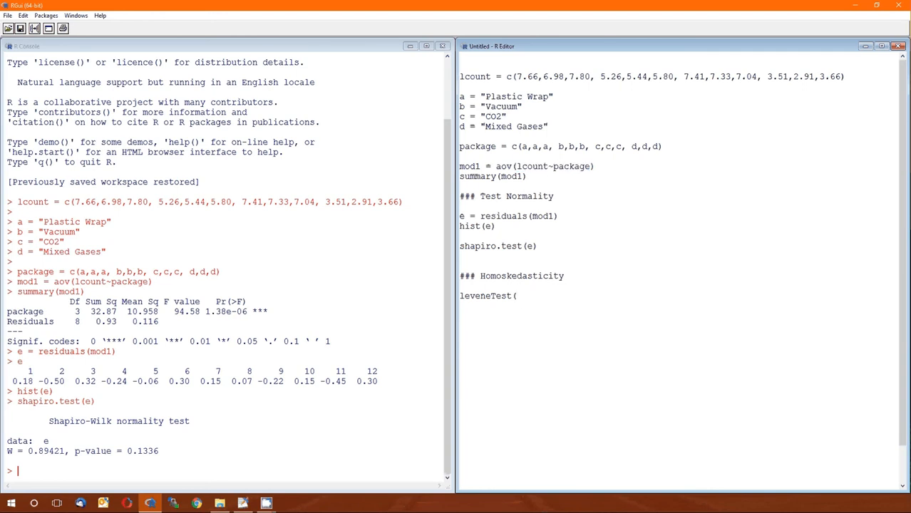
type("lcount")
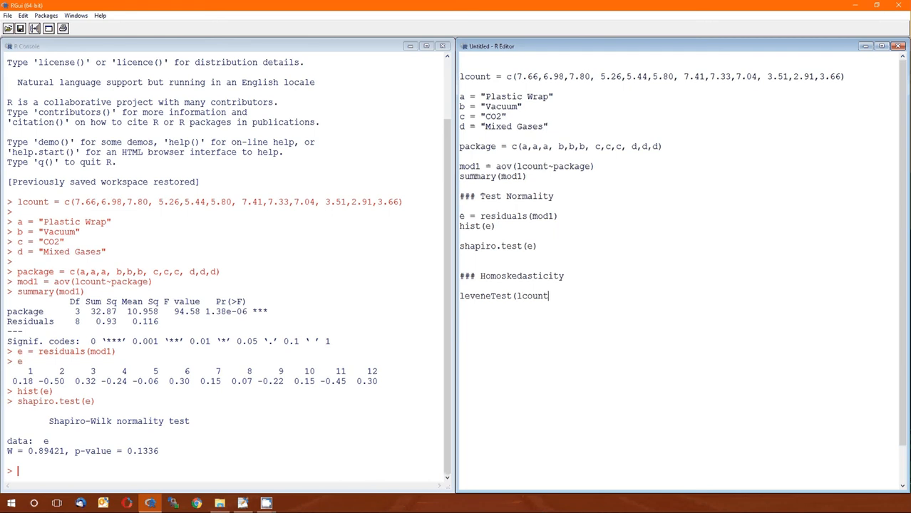
type(",package)")
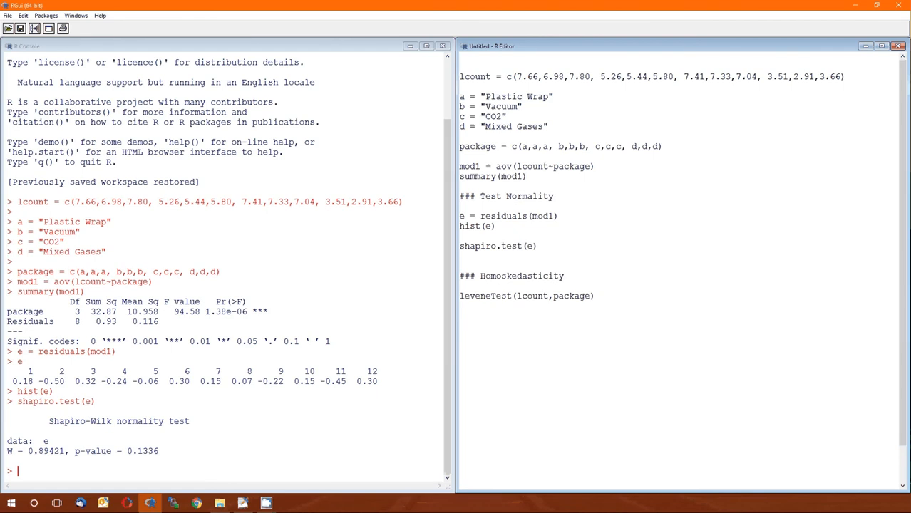
key("Return")
type("librar")
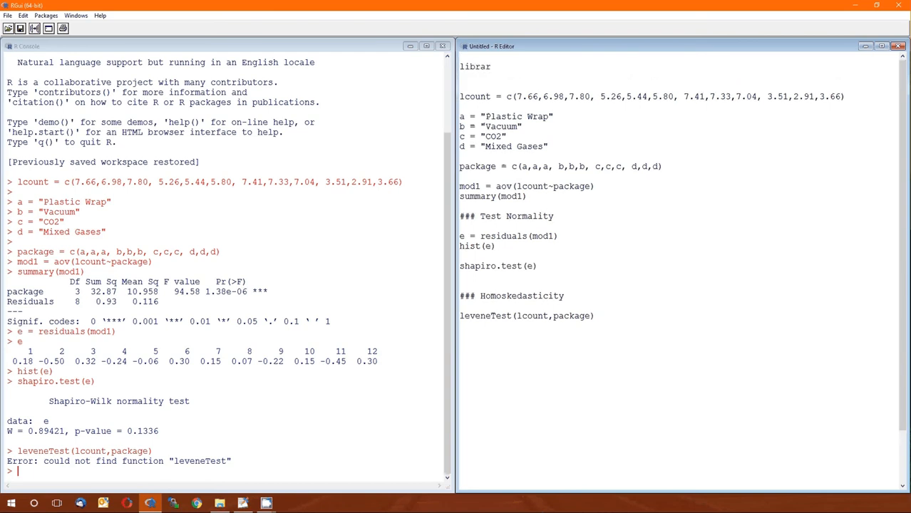
- Add library(car) at the top of the script, run it, and insert blank lines
type("y")
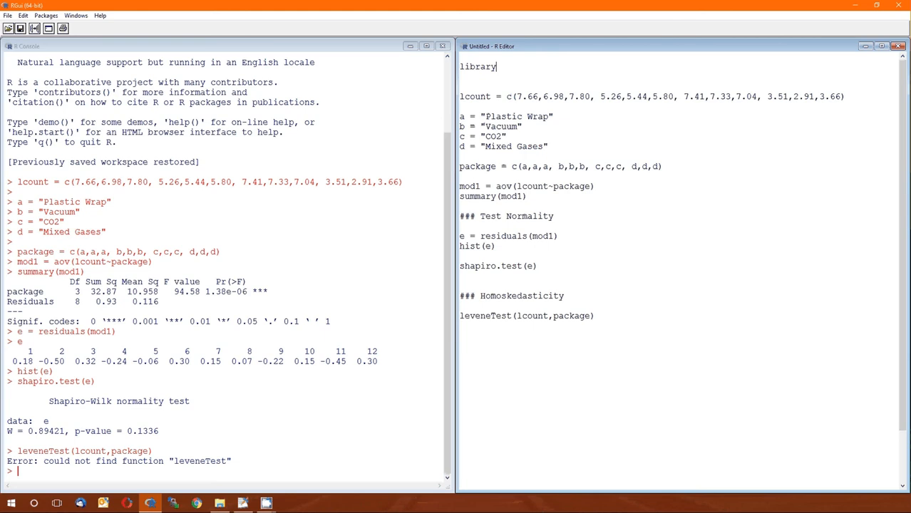
type("(car)")
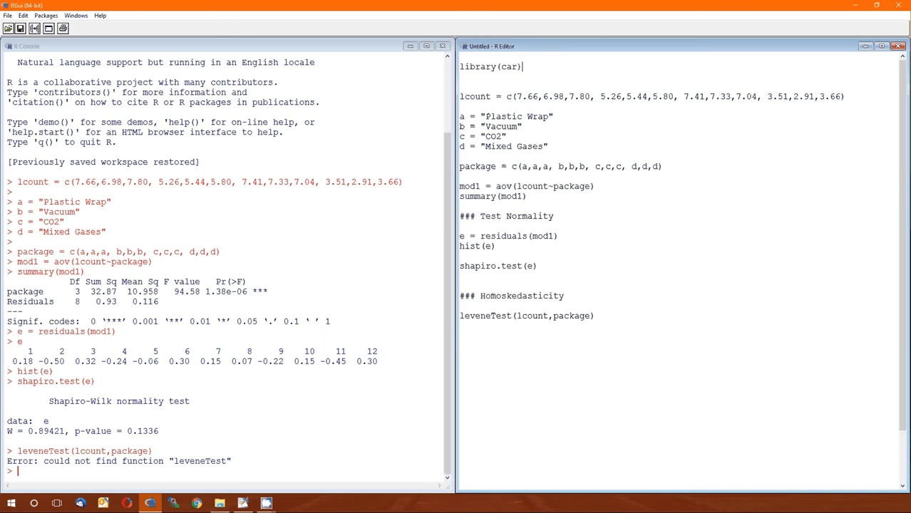
key("Return")
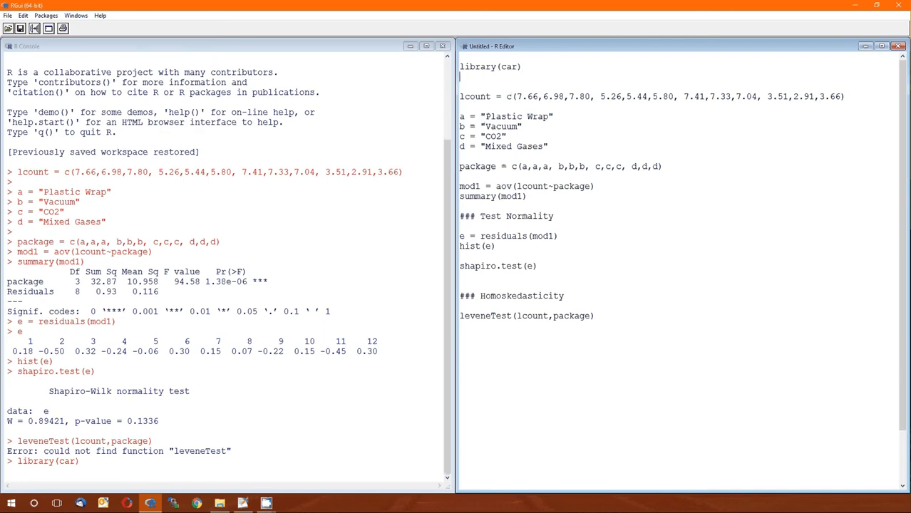
key("Return")
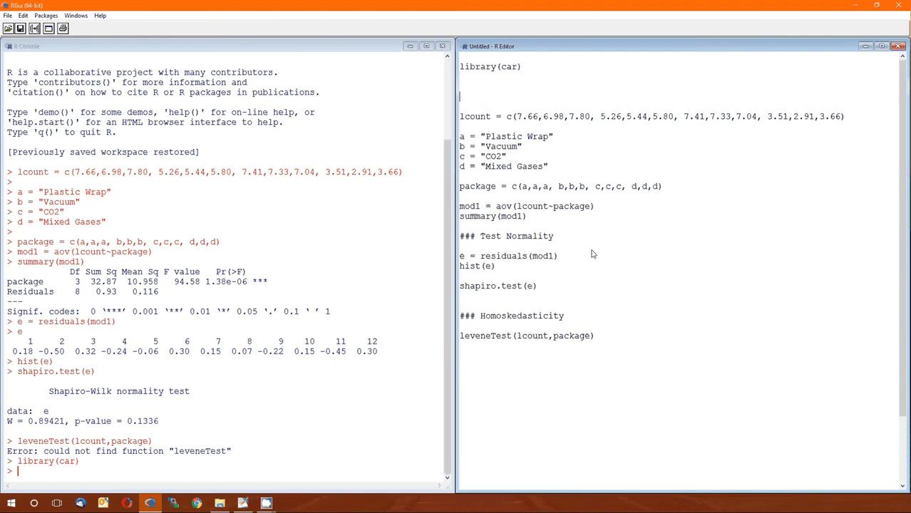
mouse_move(571, 245)
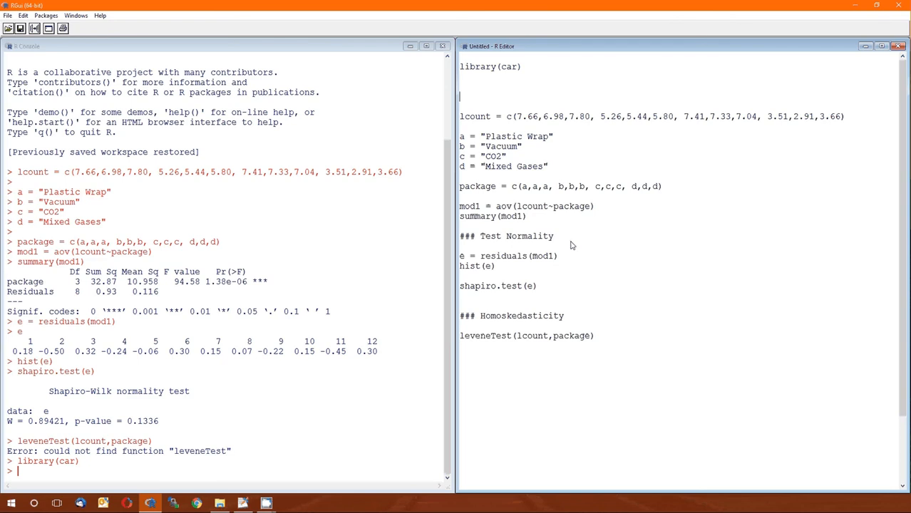
mouse_move(274, 217)
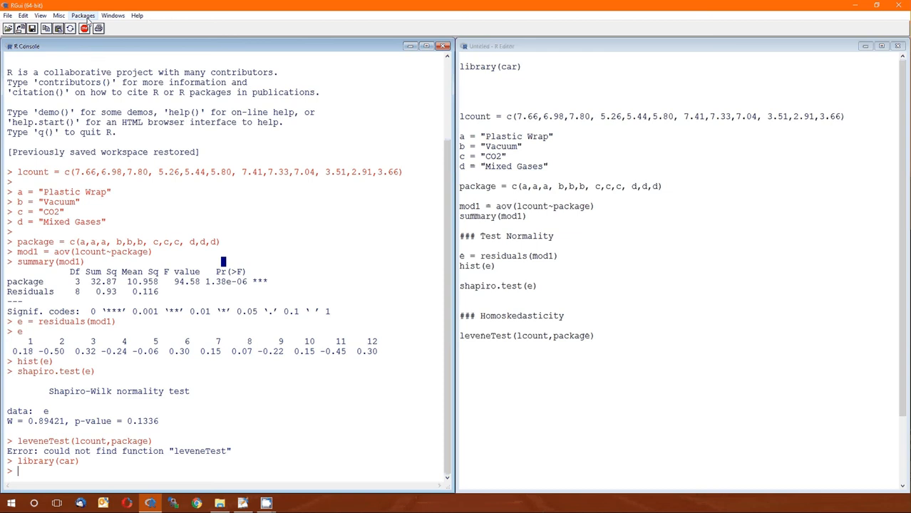
- Start Install package(s), pick a CRAN mirror, browse to car, then cancel
left_click(82, 15)
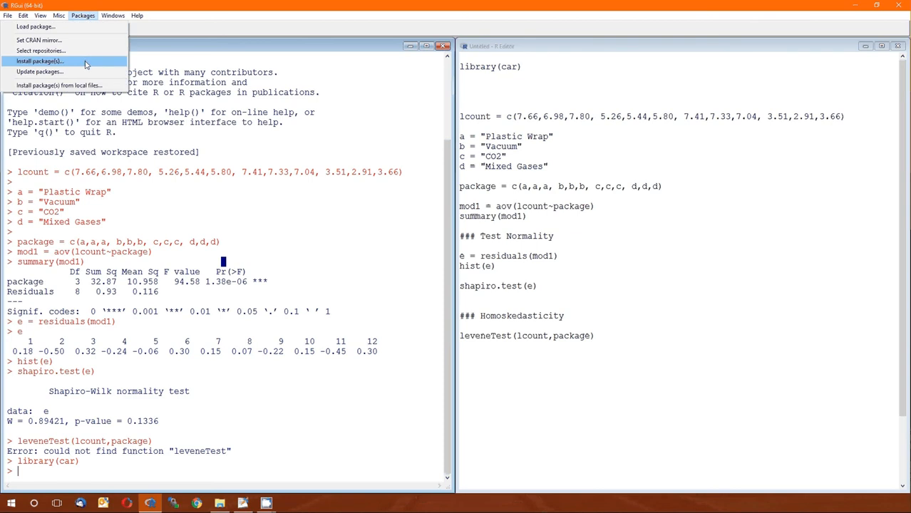
left_click(39, 60)
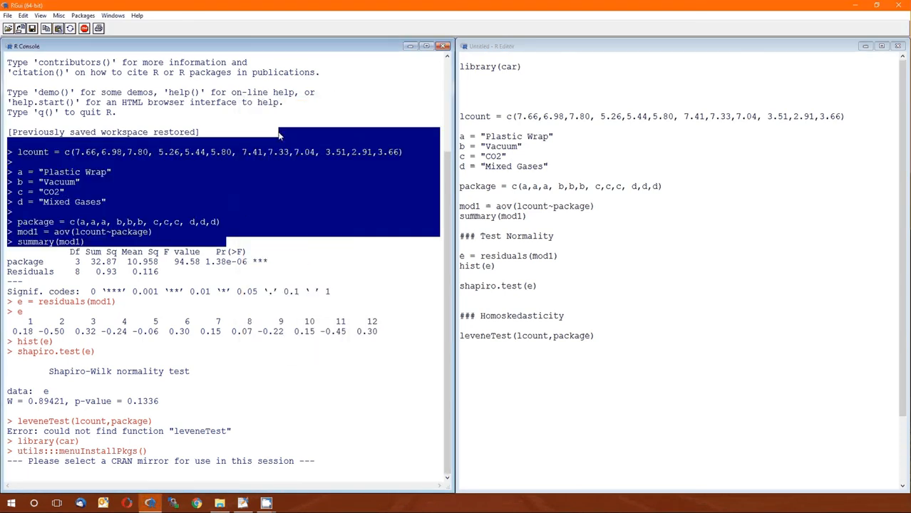
left_click(280, 134)
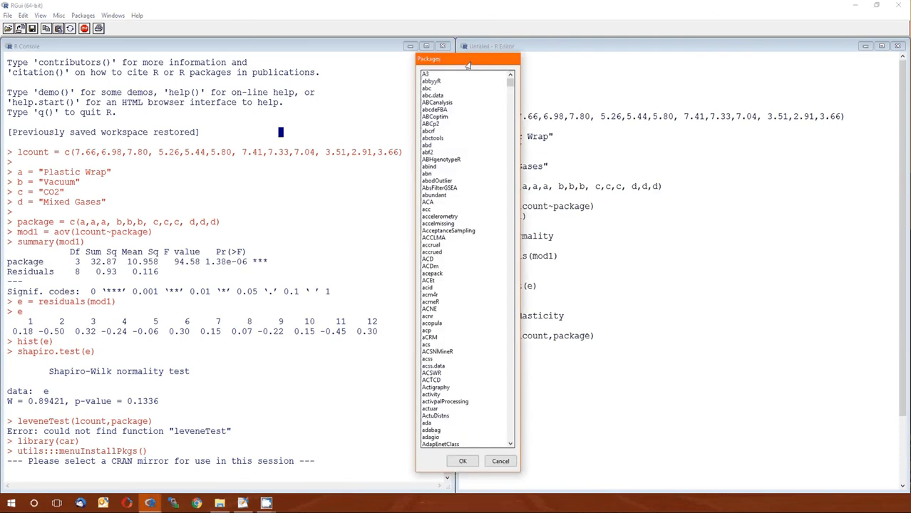
left_click_drag(467, 58, 409, 71)
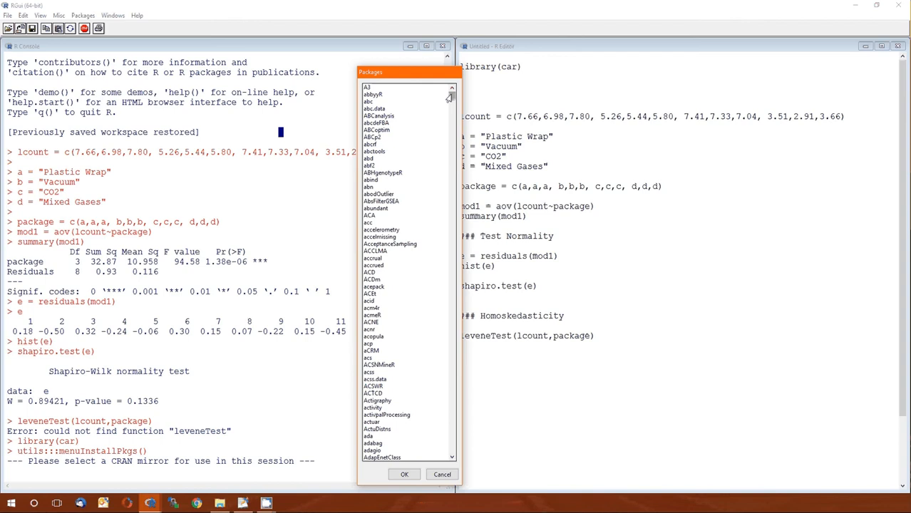
scroll("down", 3)
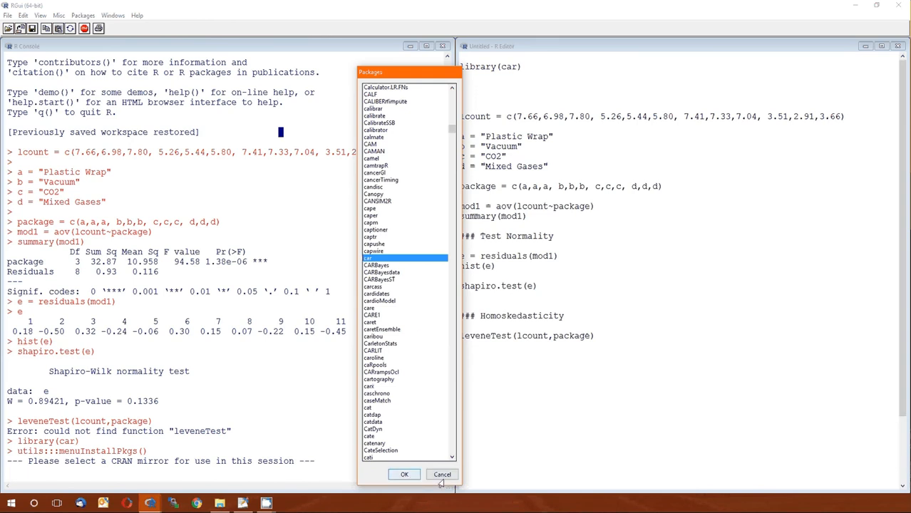
left_click(441, 475)
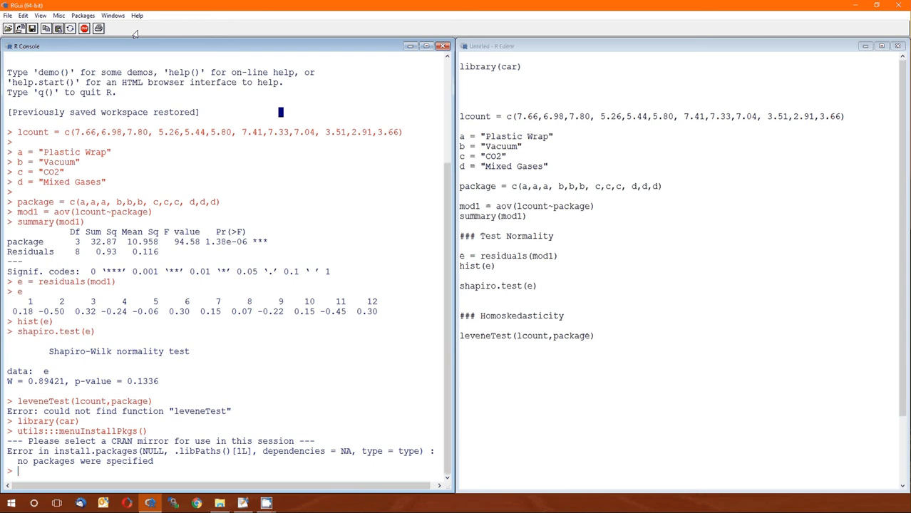
mouse_move(638, 323)
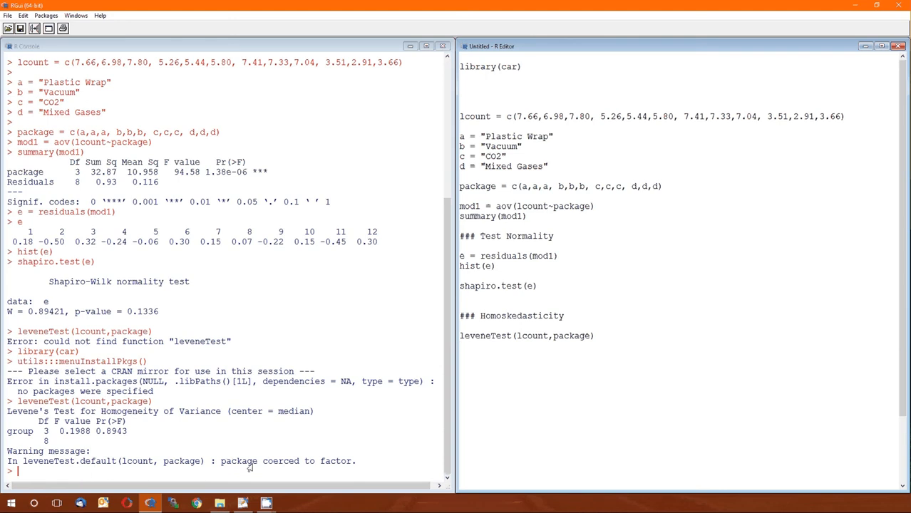
mouse_move(335, 474)
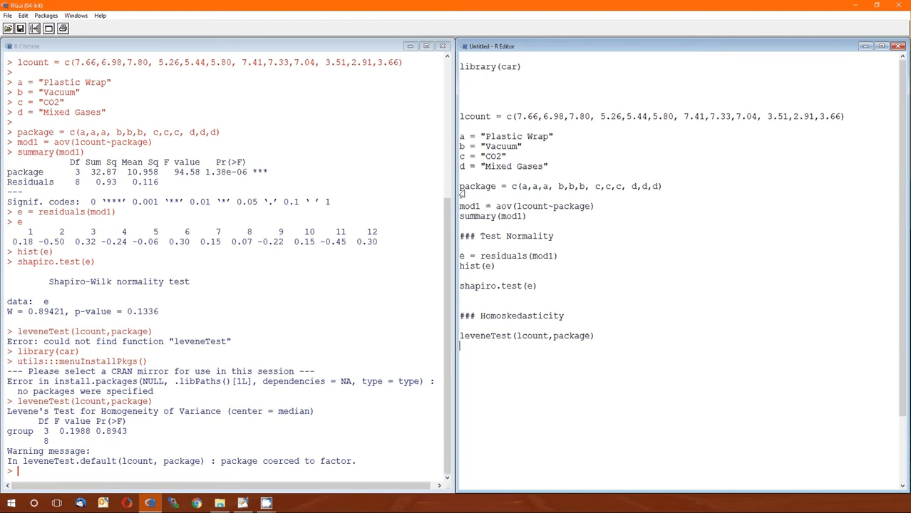
- Add package = as.factor(package) to the script, fixing a typo, and select it to run
double_click(479, 186)
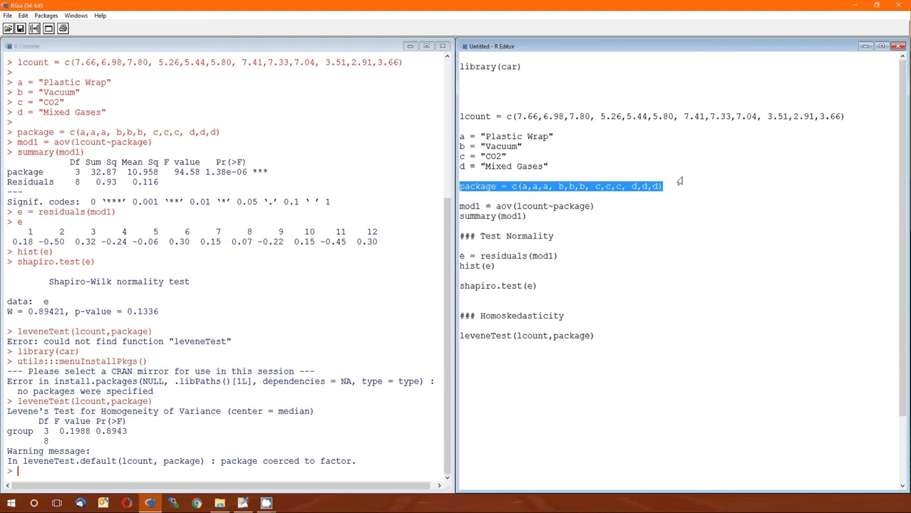
mouse_move(684, 189)
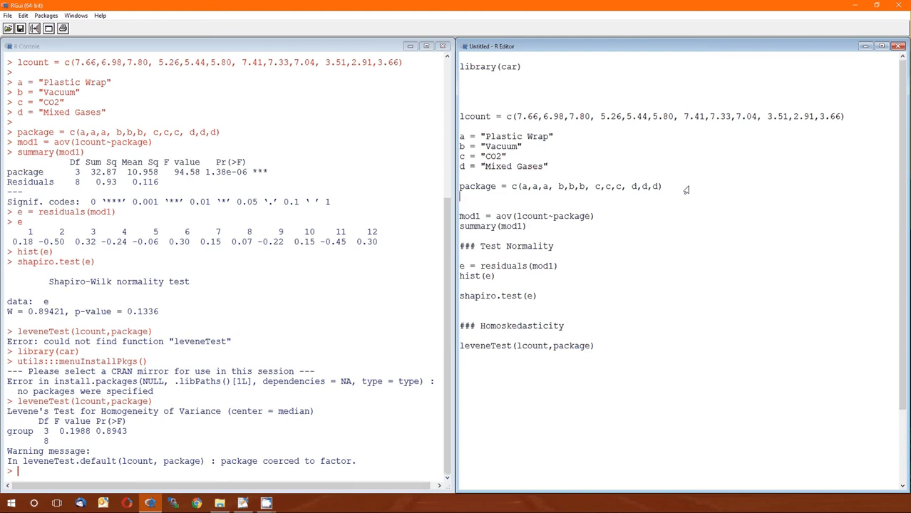
type("pacake =")
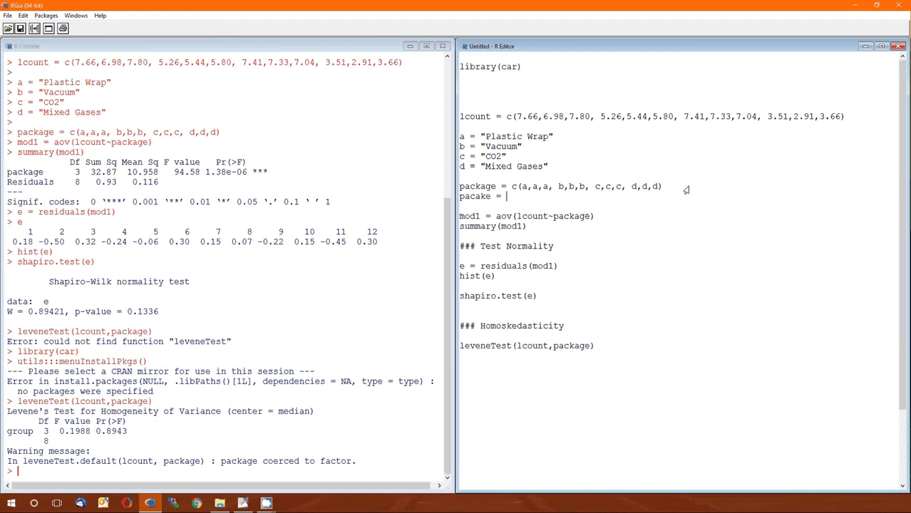
double_click(475, 196)
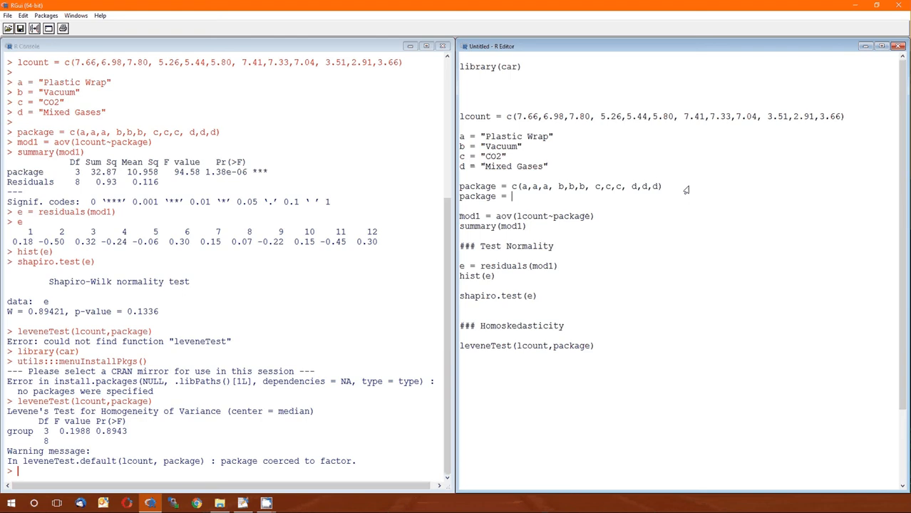
type("paca")
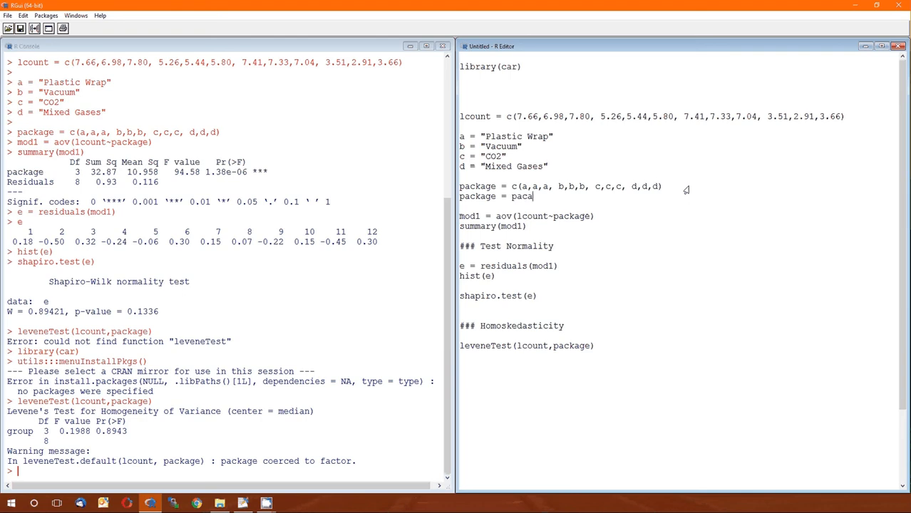
type("kage)")
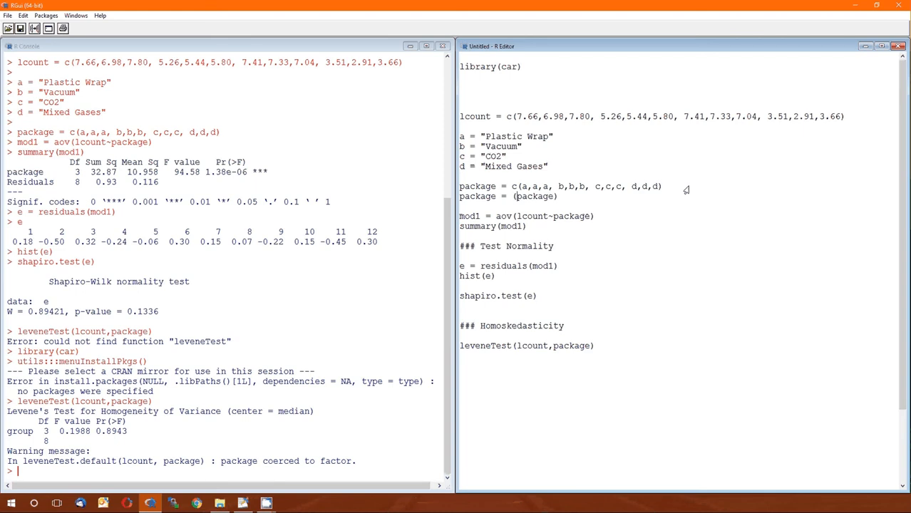
type("as.f")
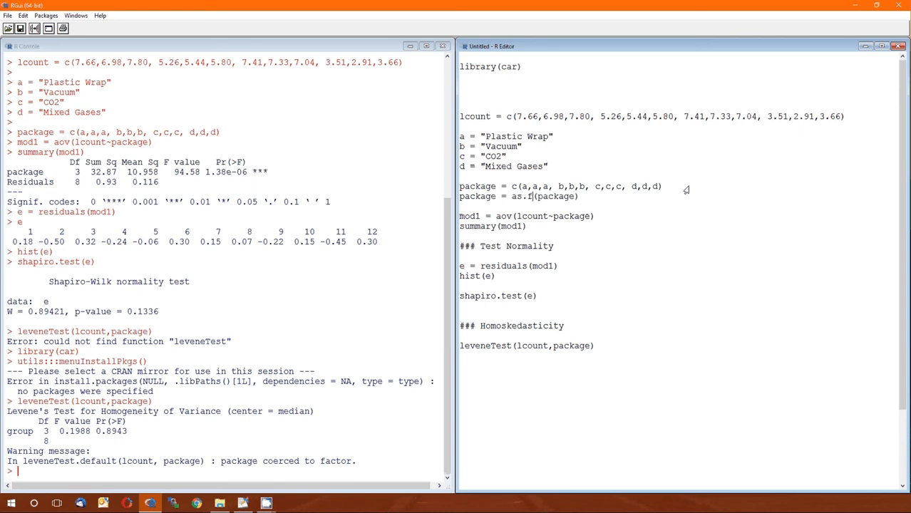
type("actor")
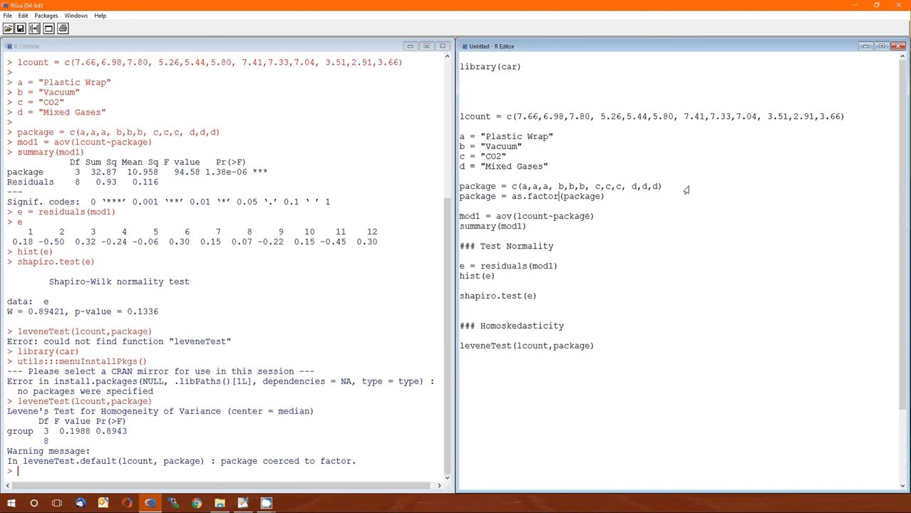
mouse_move(515, 203)
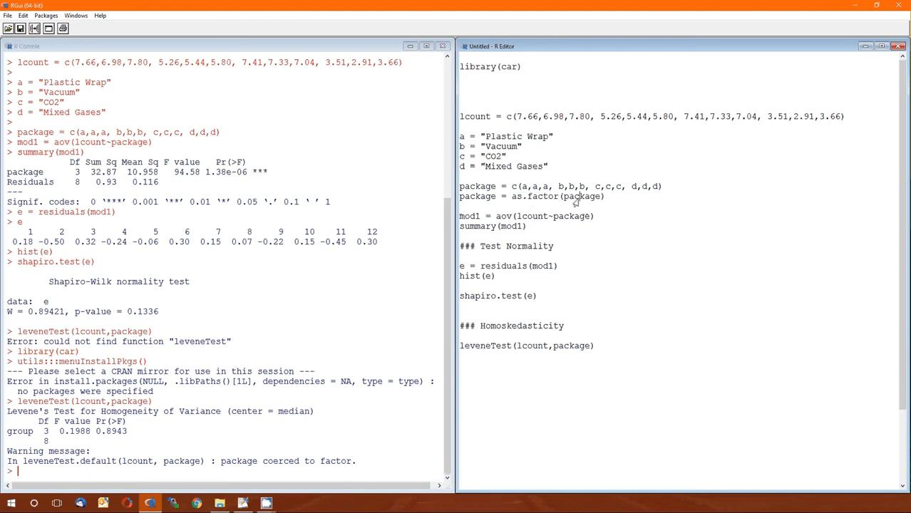
double_click(582, 196)
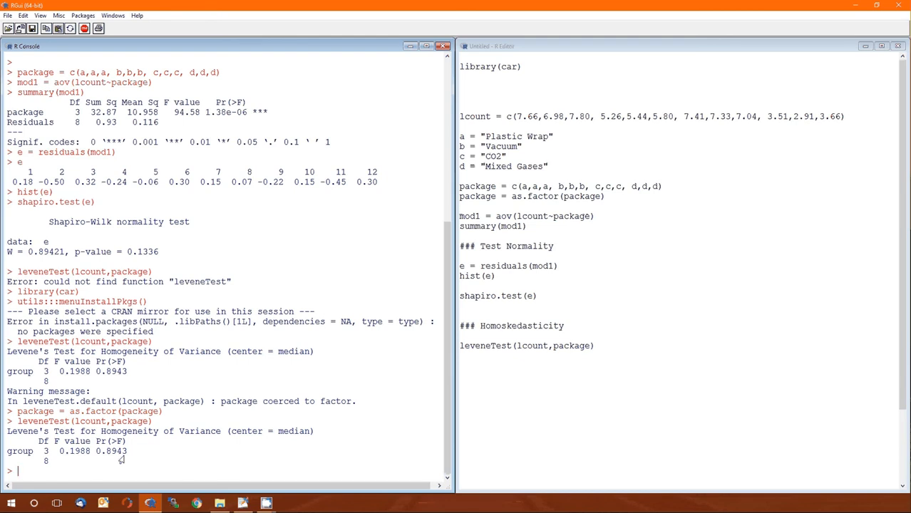
mouse_move(163, 449)
type("summary(mod1")
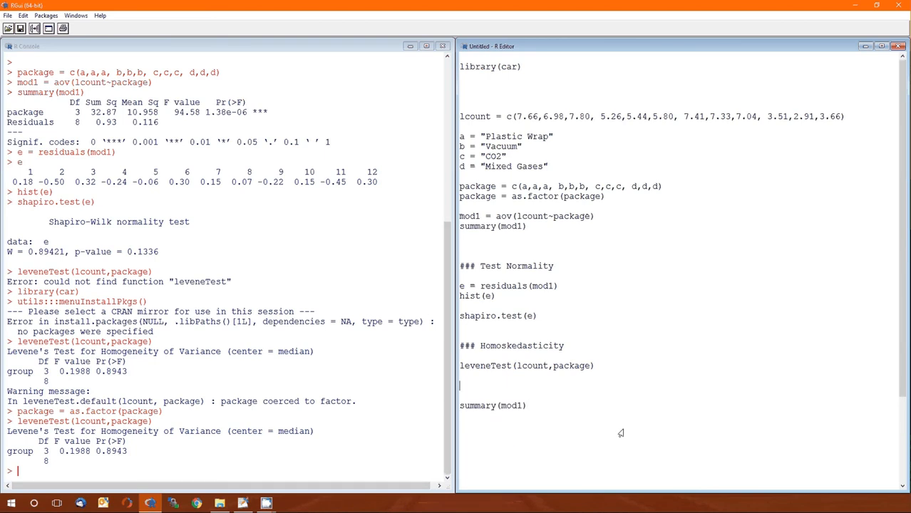
- Type the comment '### Passes both, therefore the model is good'
type("### Passes")
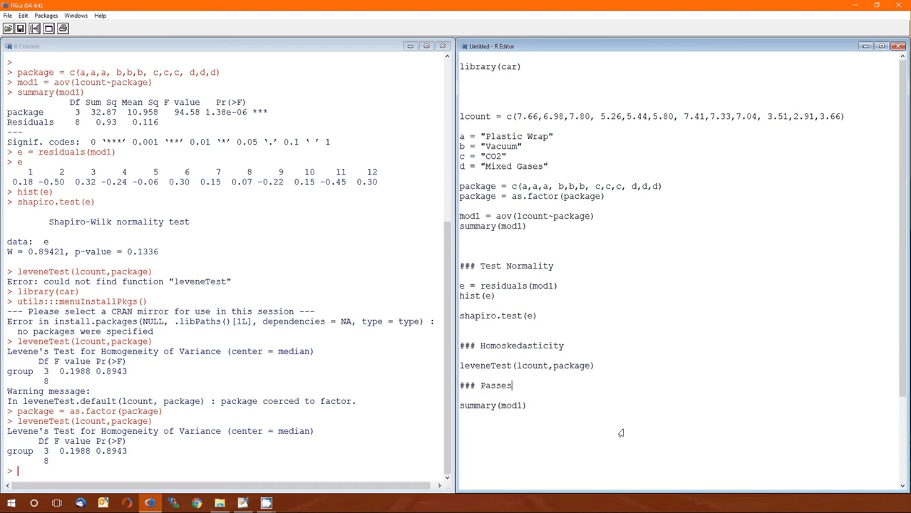
type("both, therefor")
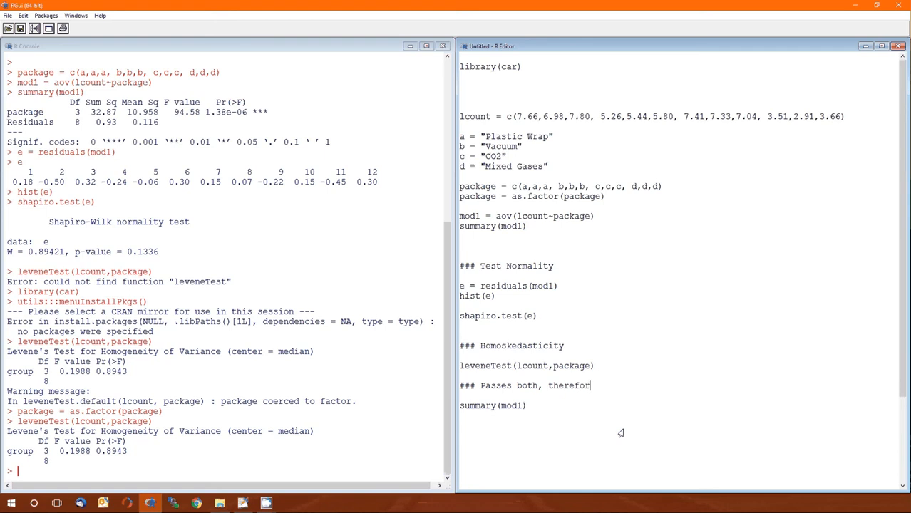
type("e, the mo")
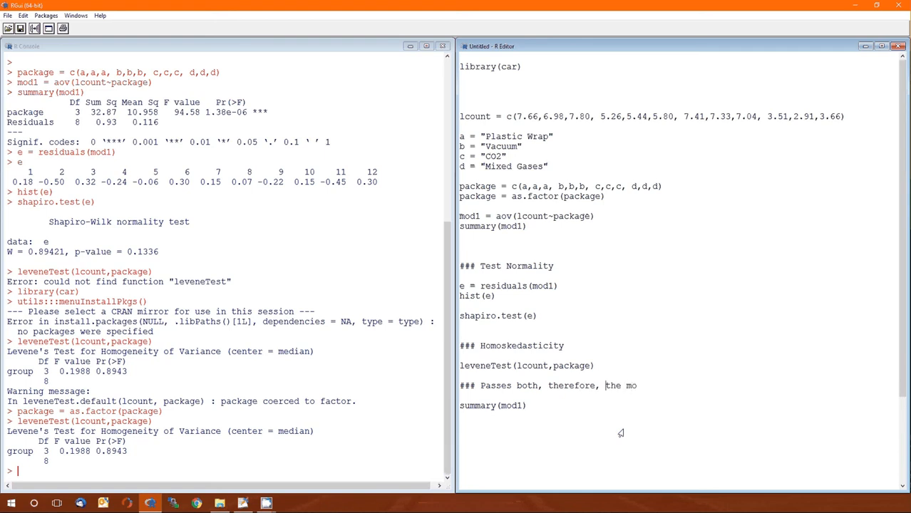
type("del i")
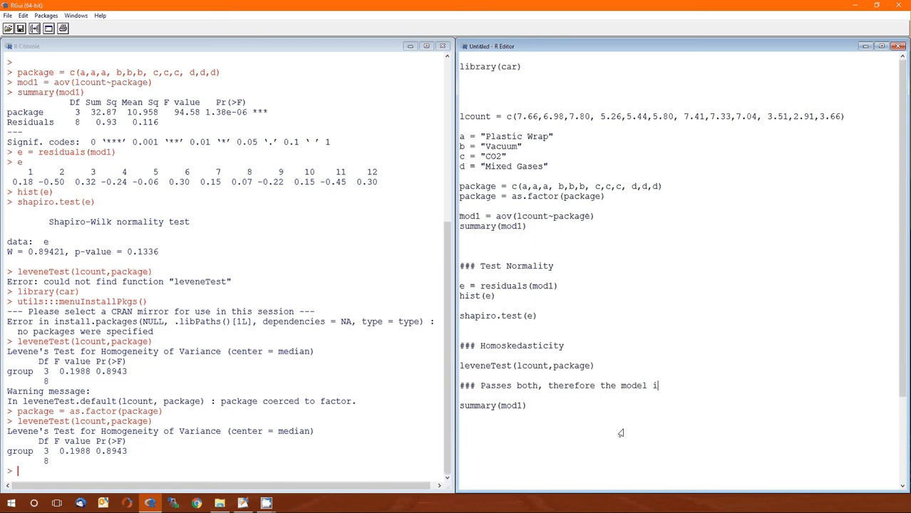
type("s good")
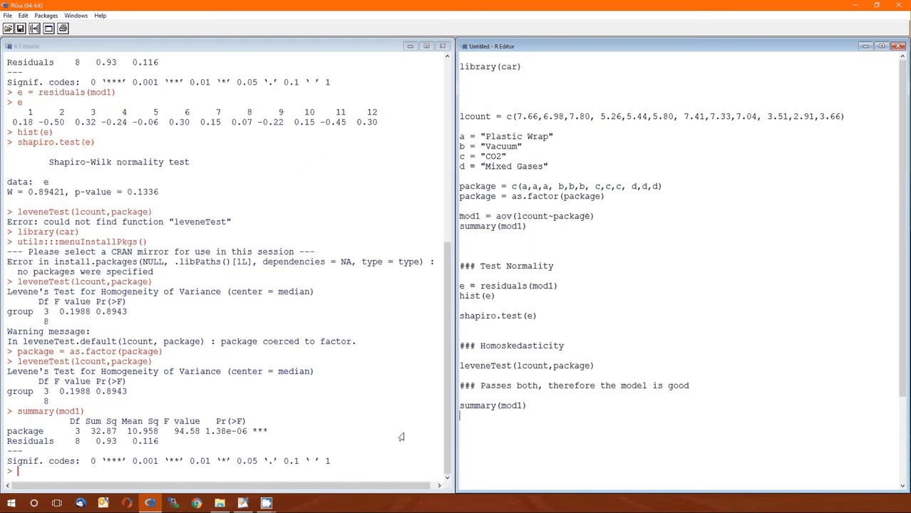
mouse_move(222, 444)
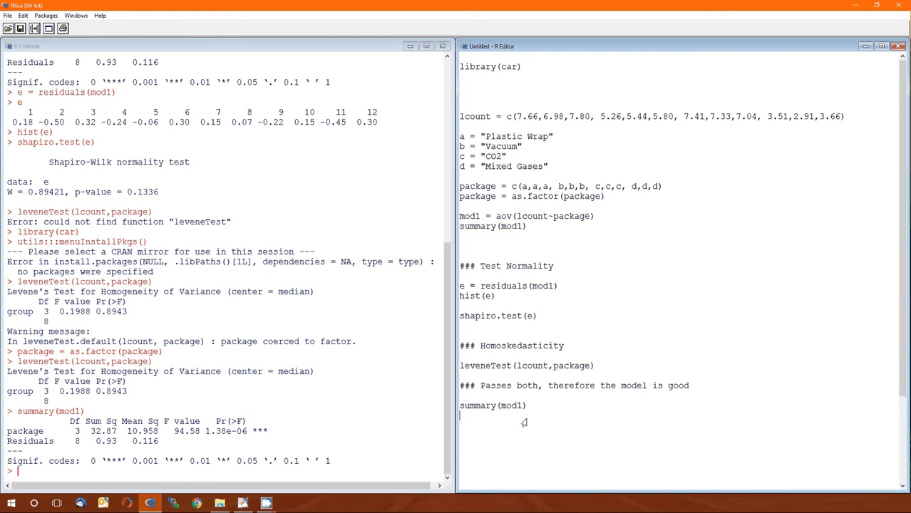
- Add summary.lm(mod1) to the script and run it, then push the conclusion comment down
double_click(493, 406)
type("summary.lm(mod1)")
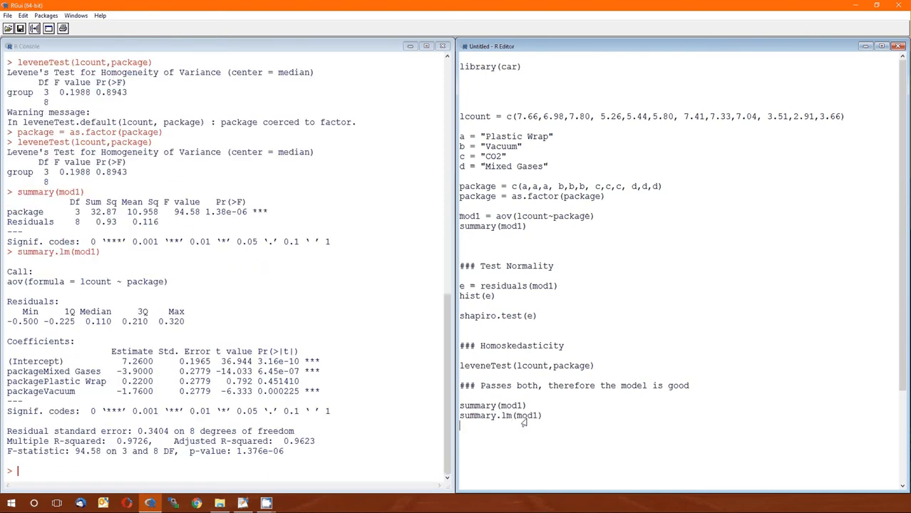
mouse_move(146, 381)
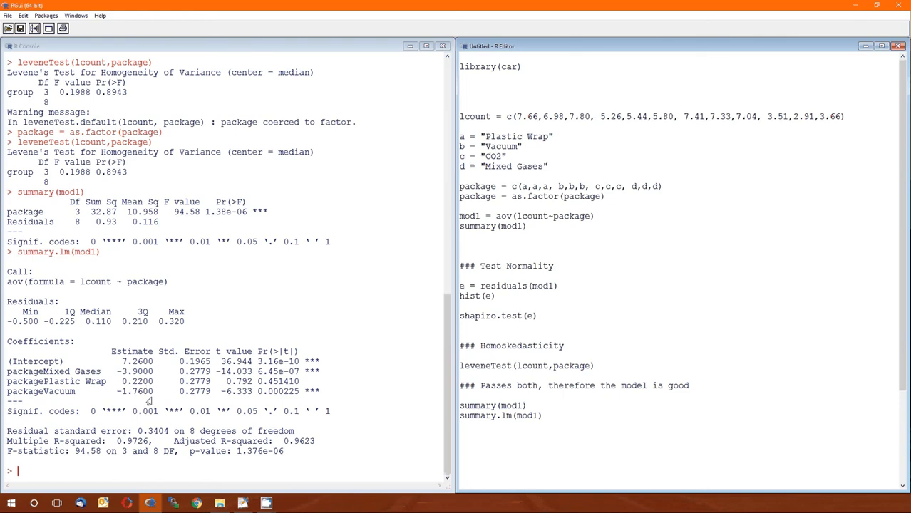
mouse_move(571, 437)
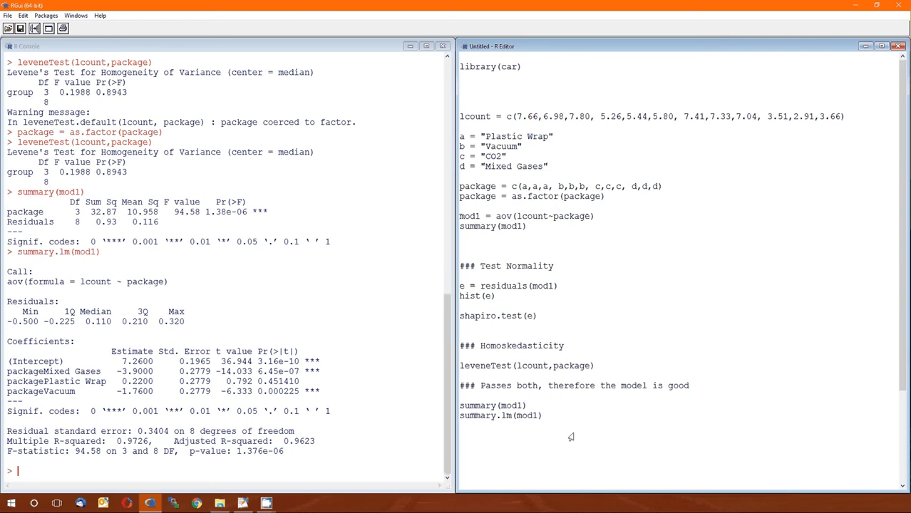
mouse_move(496, 376)
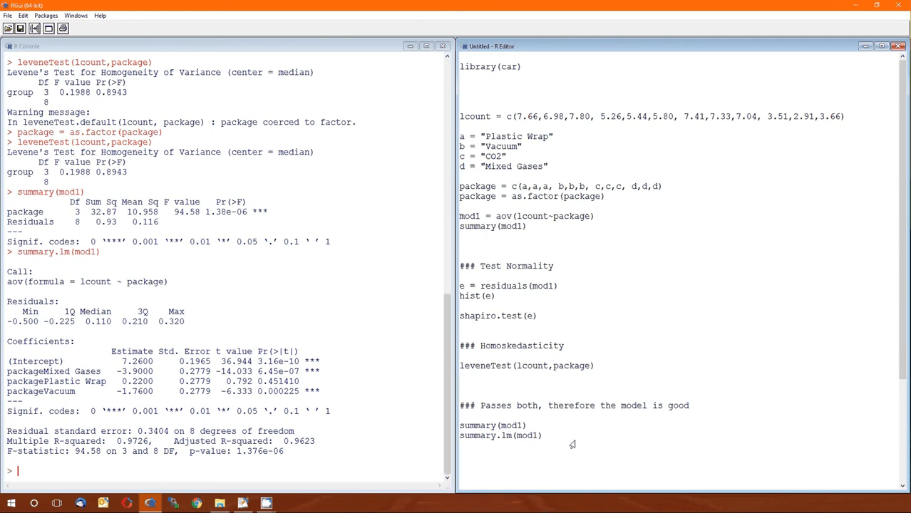
left_click(461, 396)
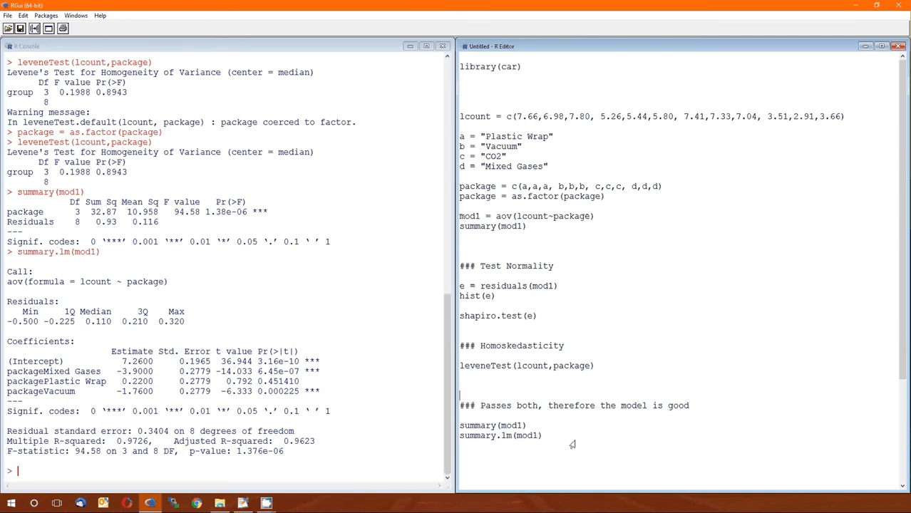